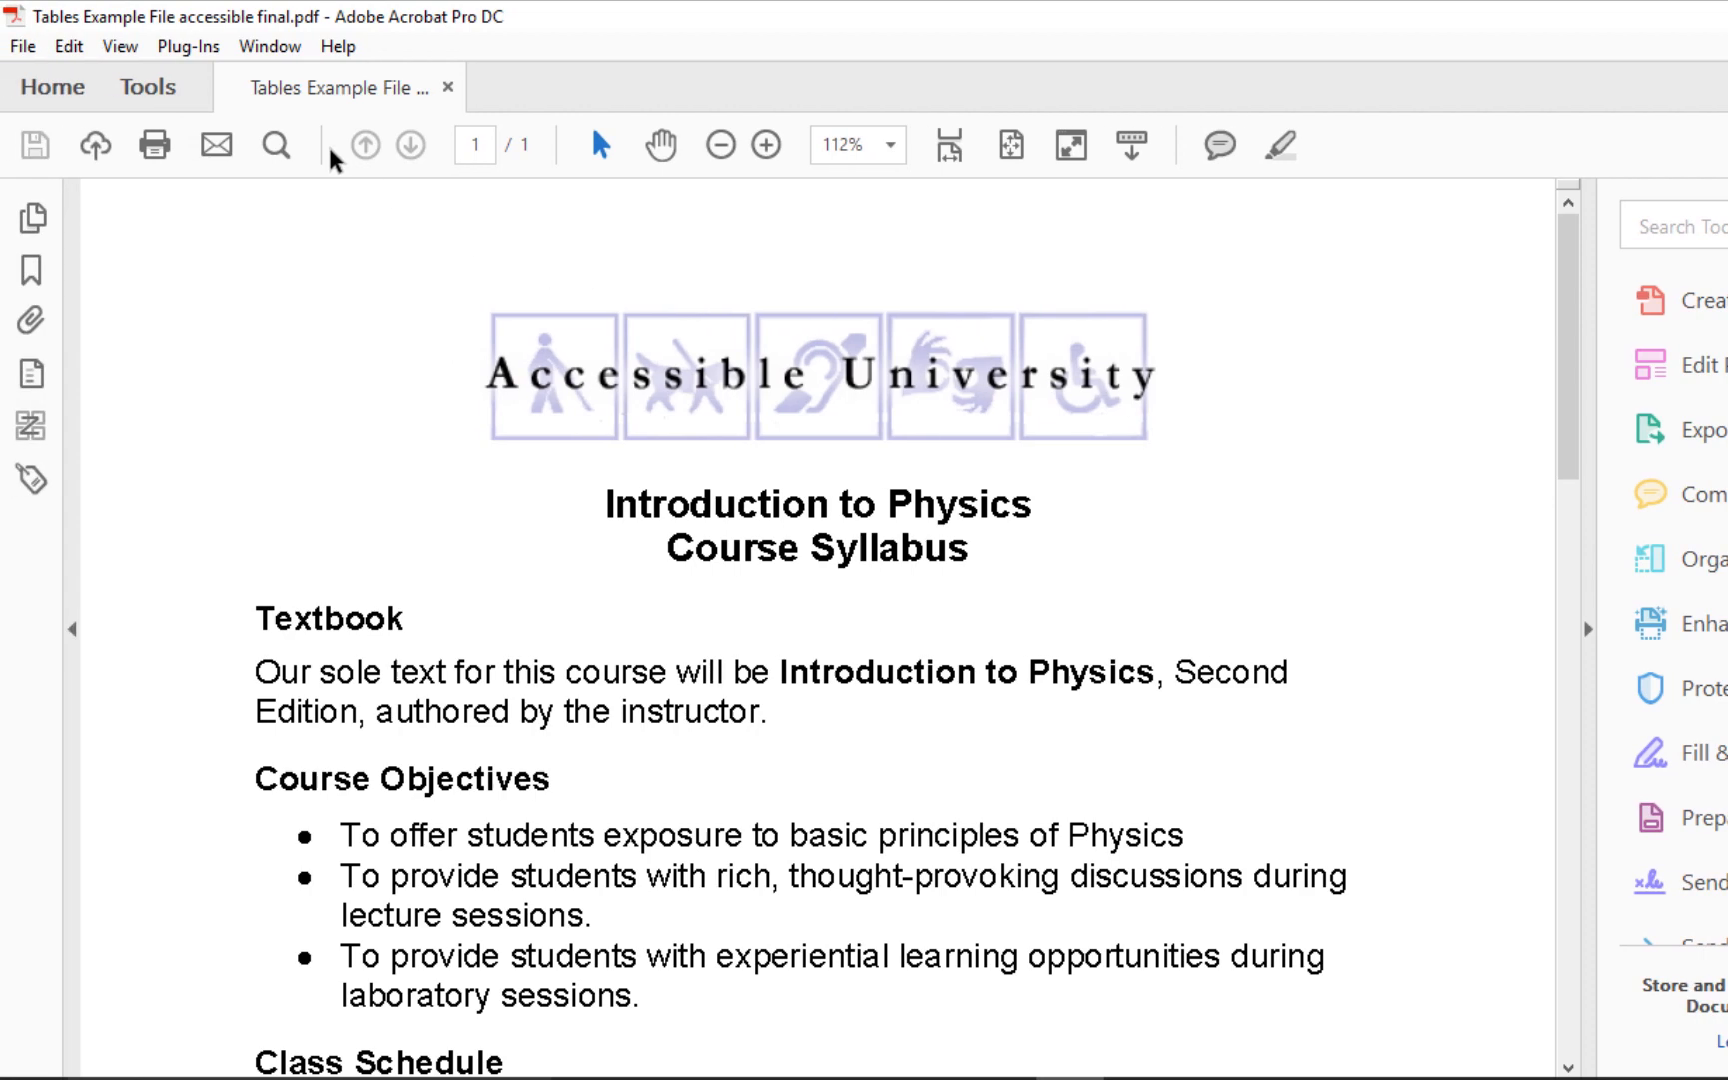
Open the Accessibility tool from Tools under Protect & Standardize
click(147, 87)
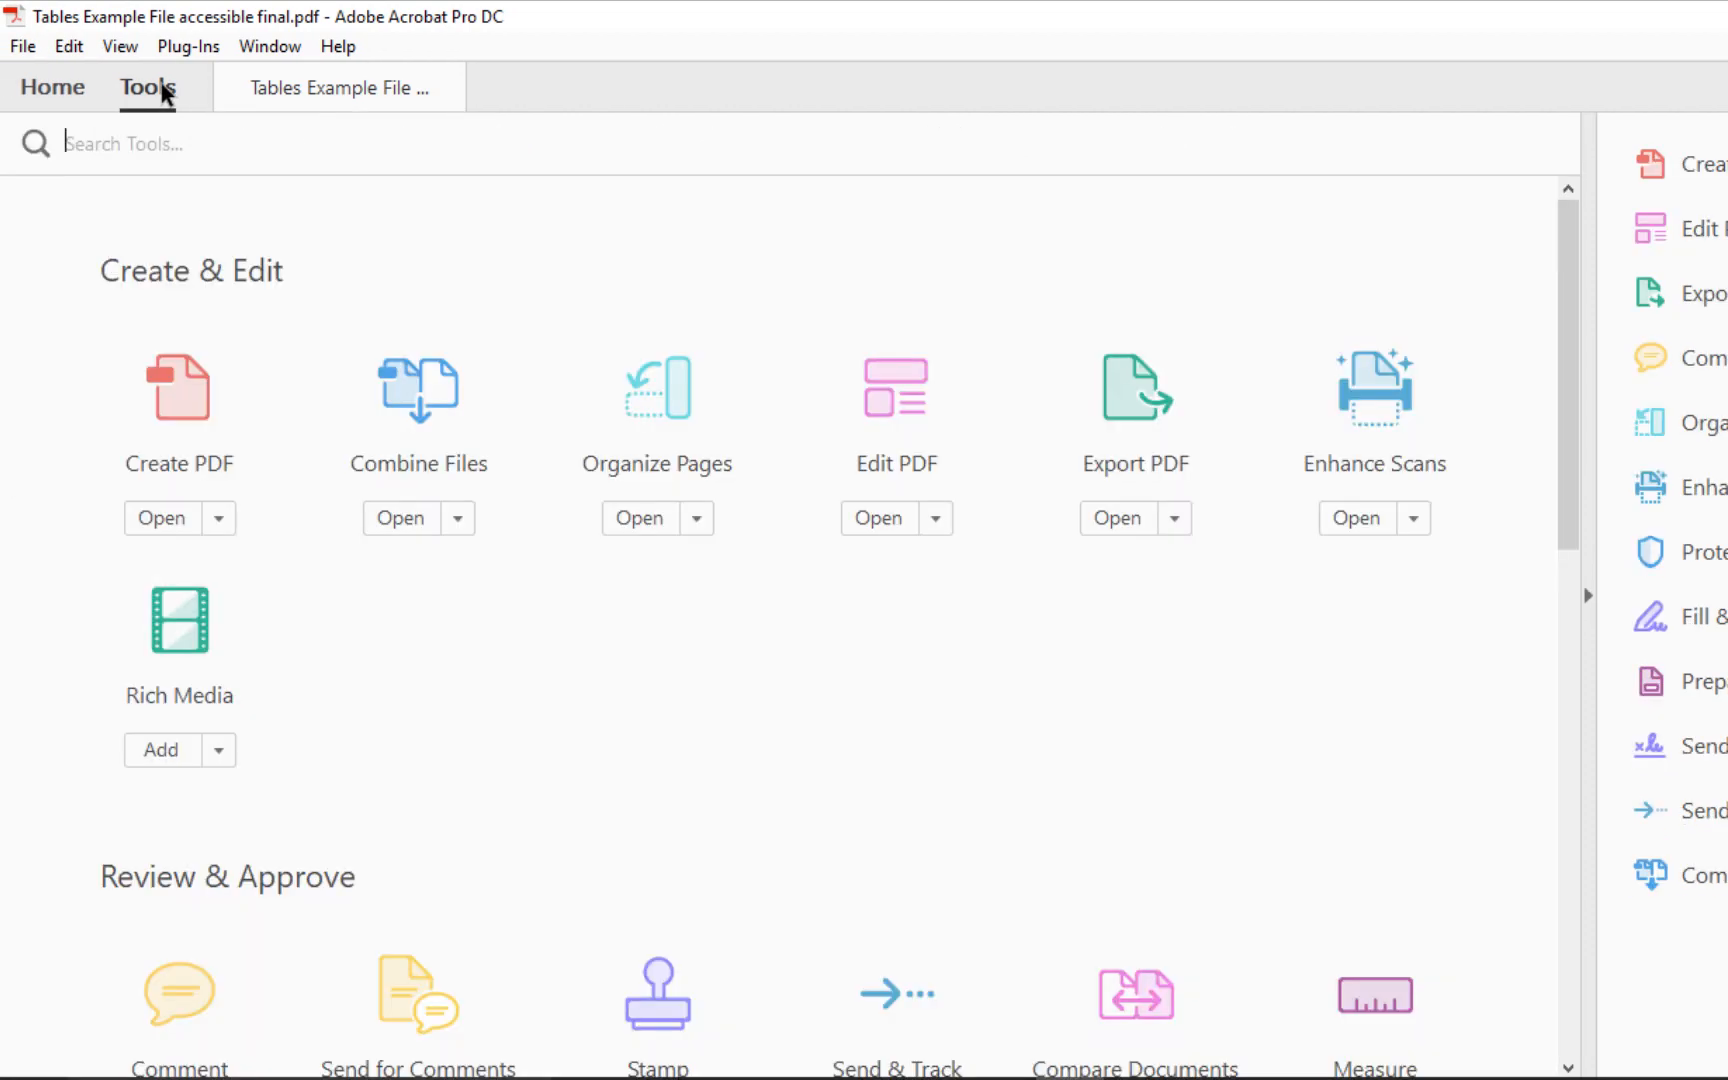
scroll(down, 3)
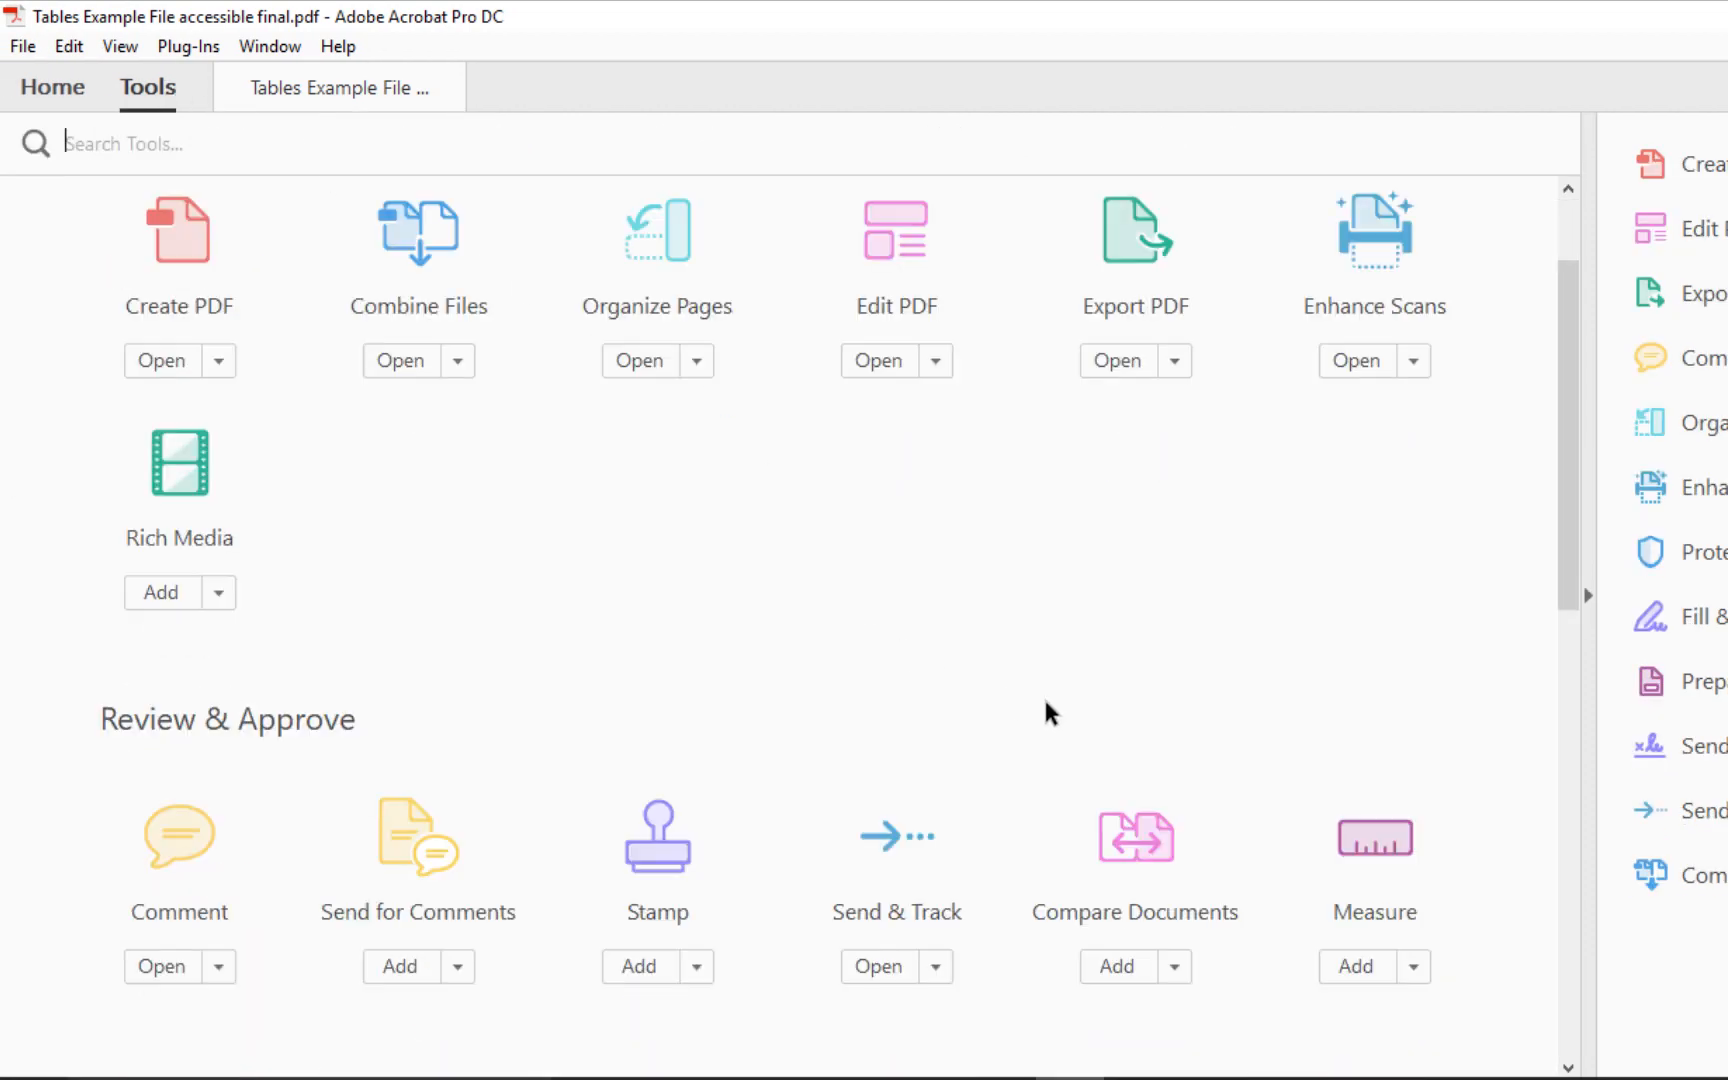
scroll(down, 3)
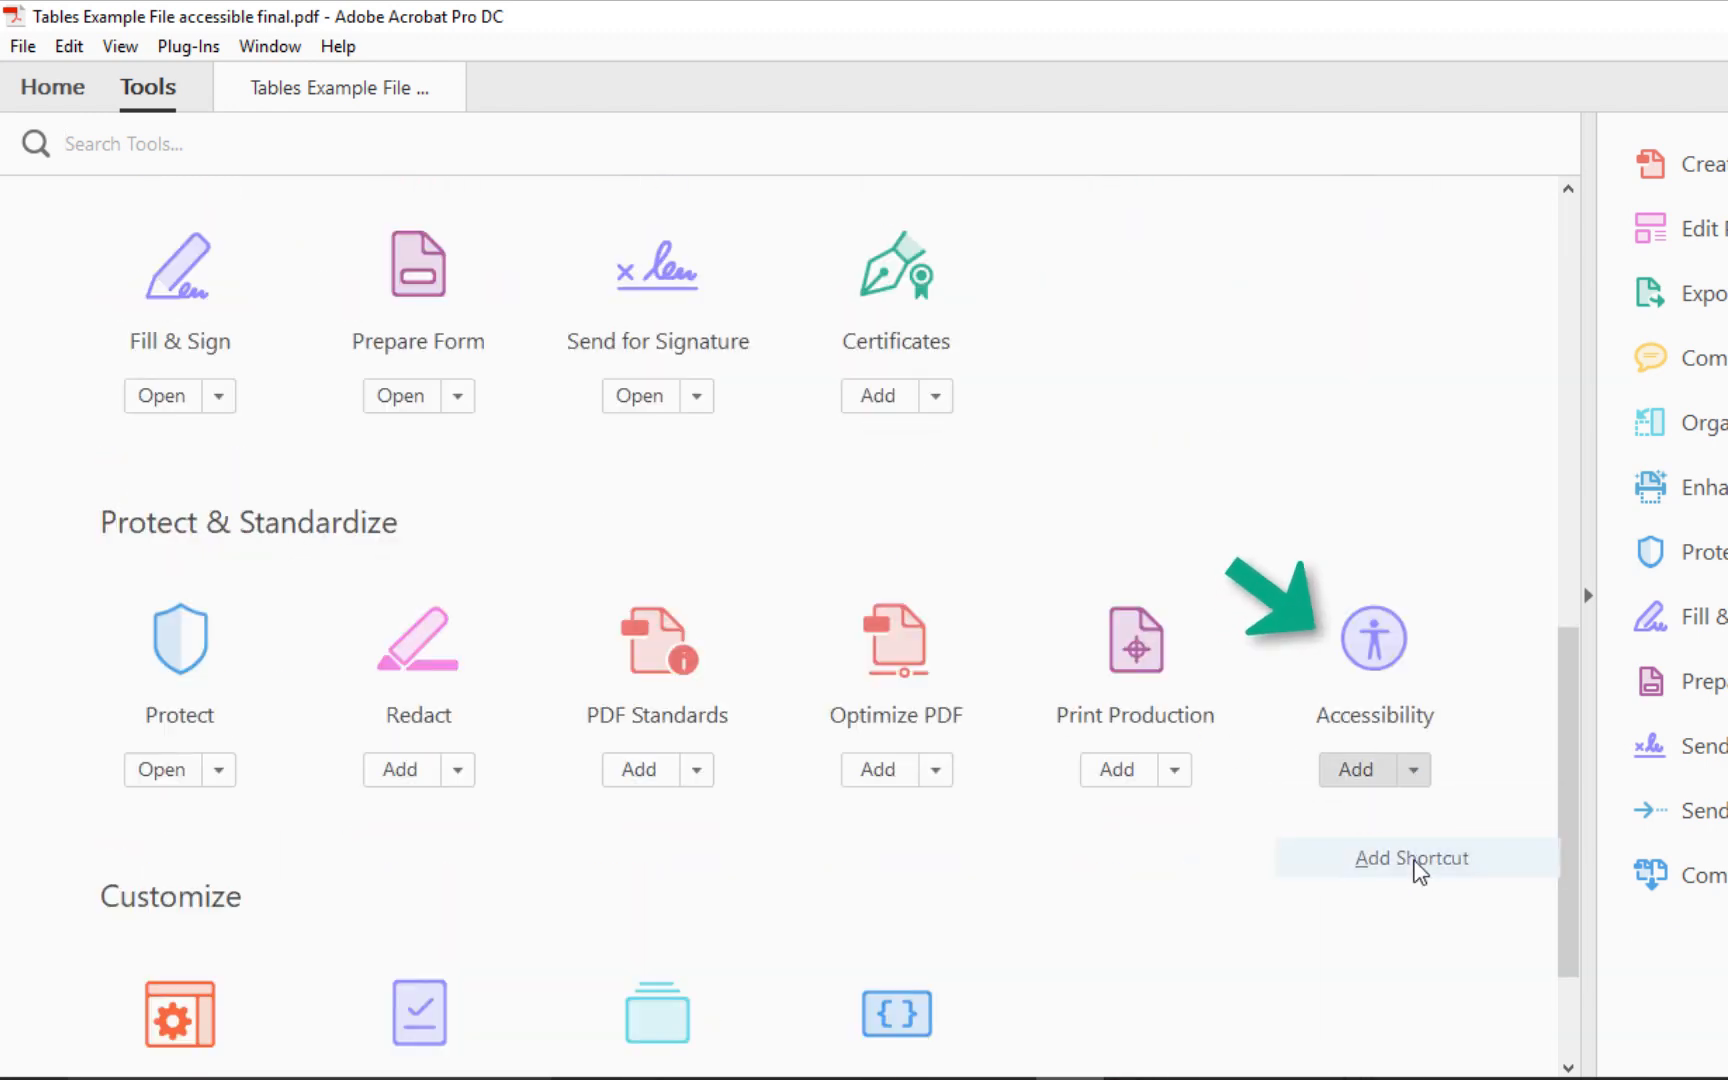
click(1411, 857)
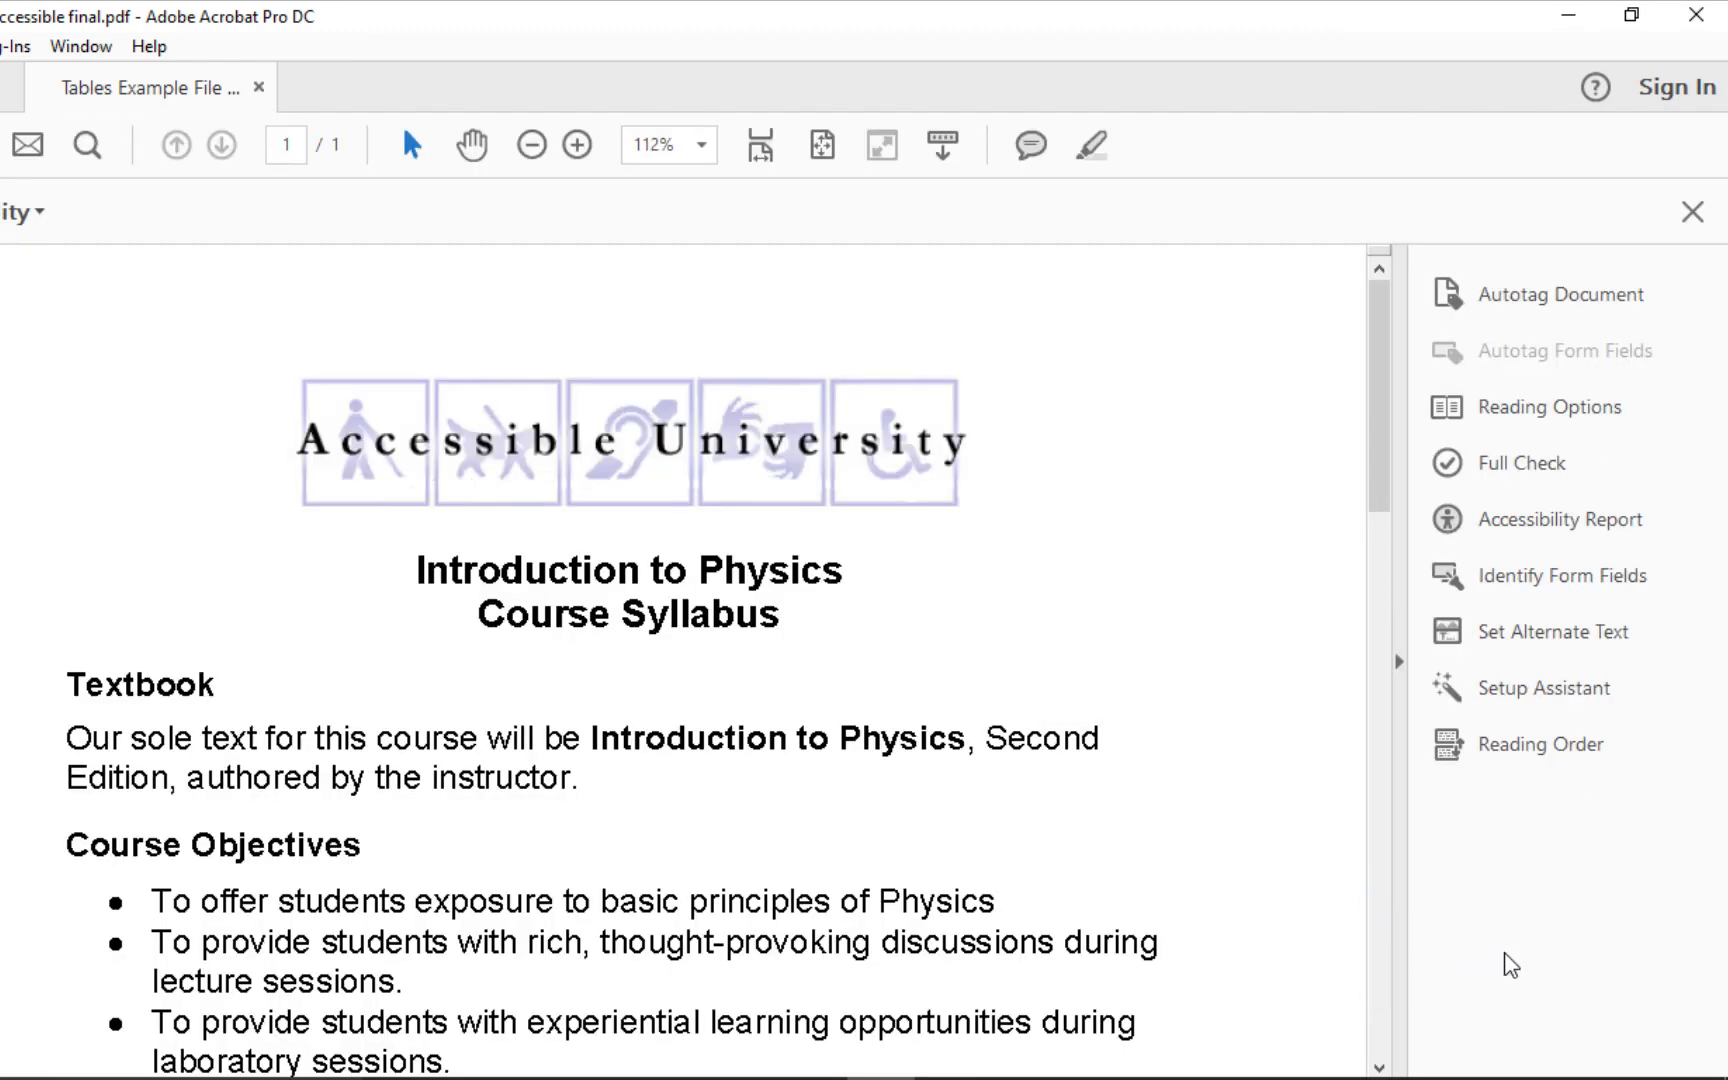
Start Touch Up Reading Order and scroll down to the Class Schedule table
click(1541, 744)
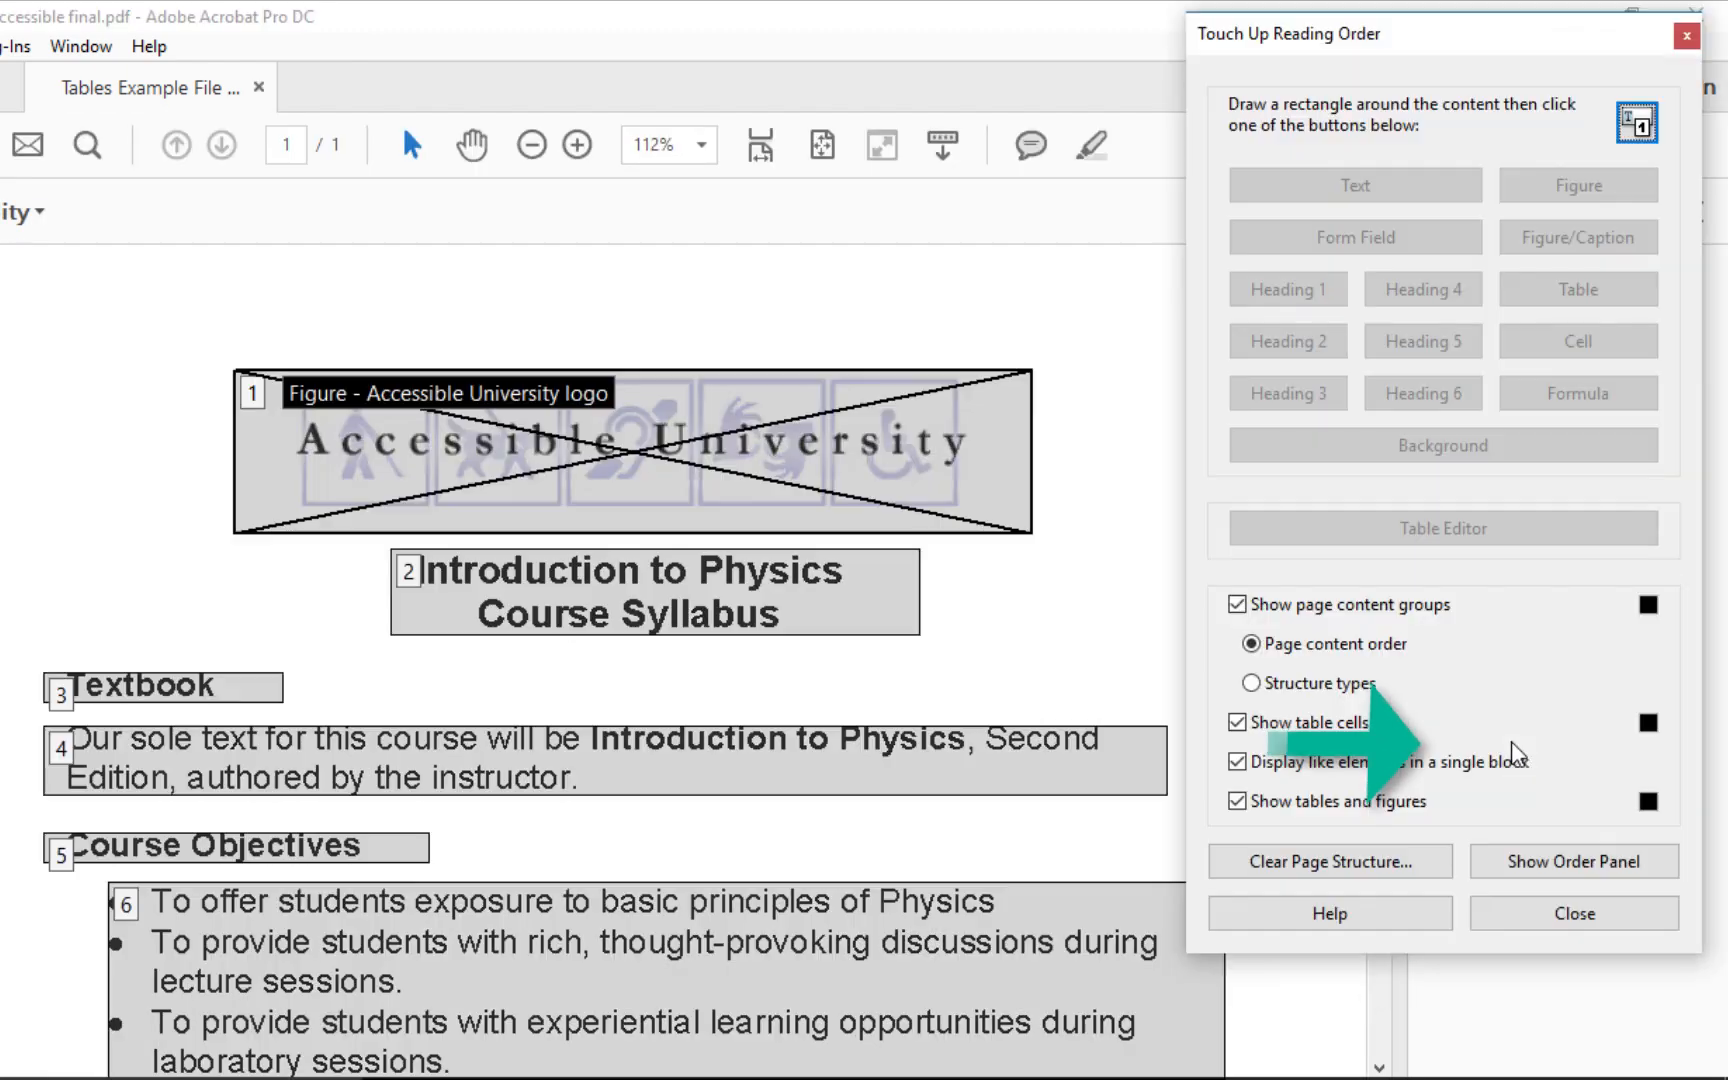
scroll(down, 3)
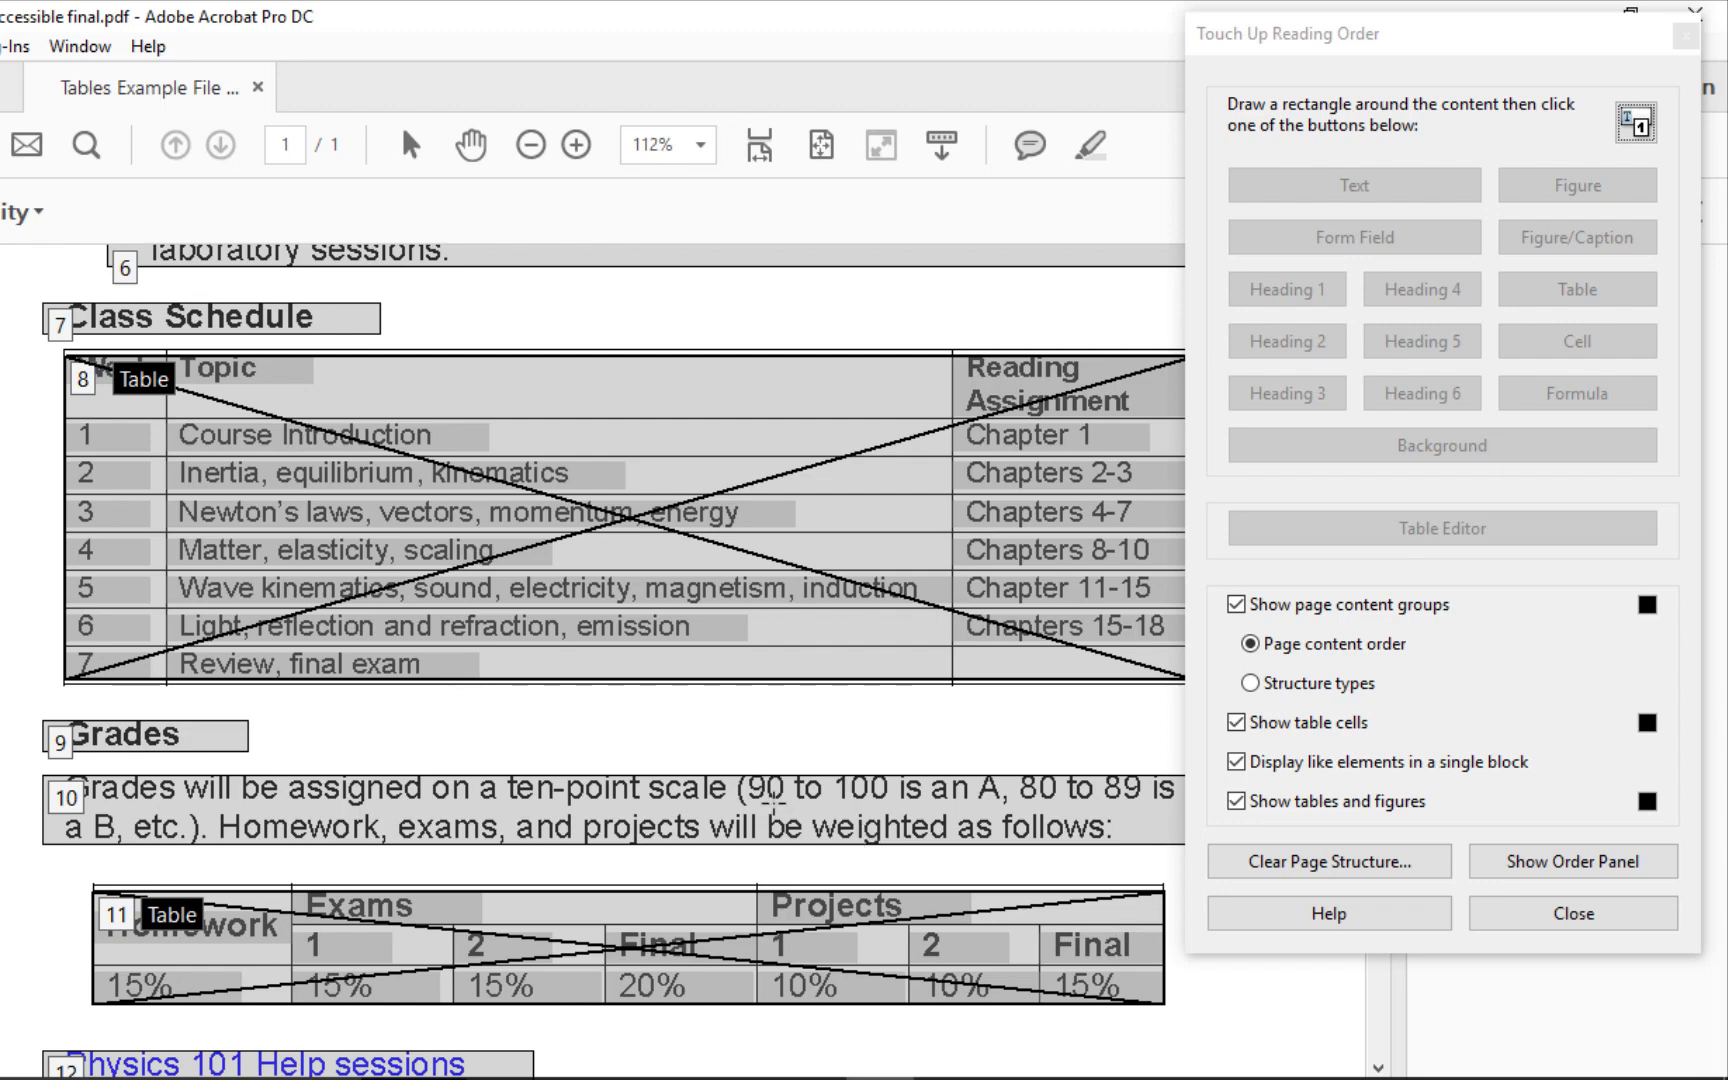
mouse_move(78, 379)
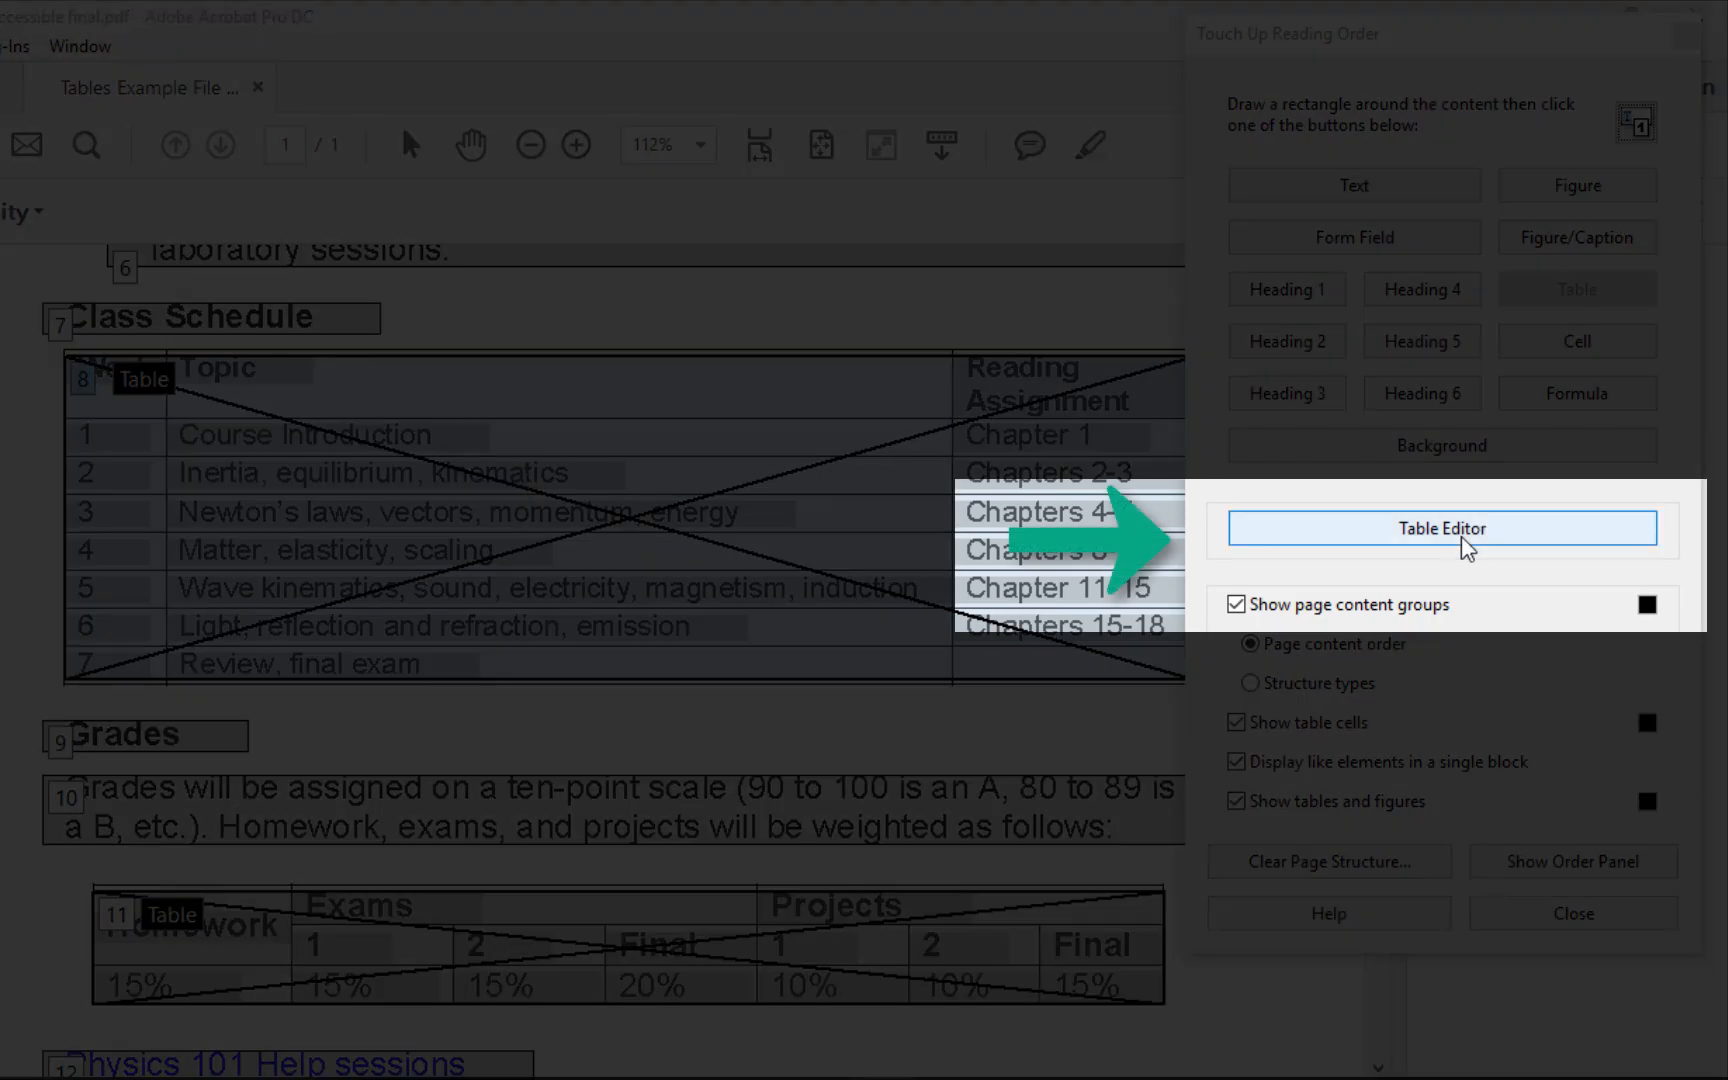
Open the Class Schedule table in the Table Editor
click(1570, 912)
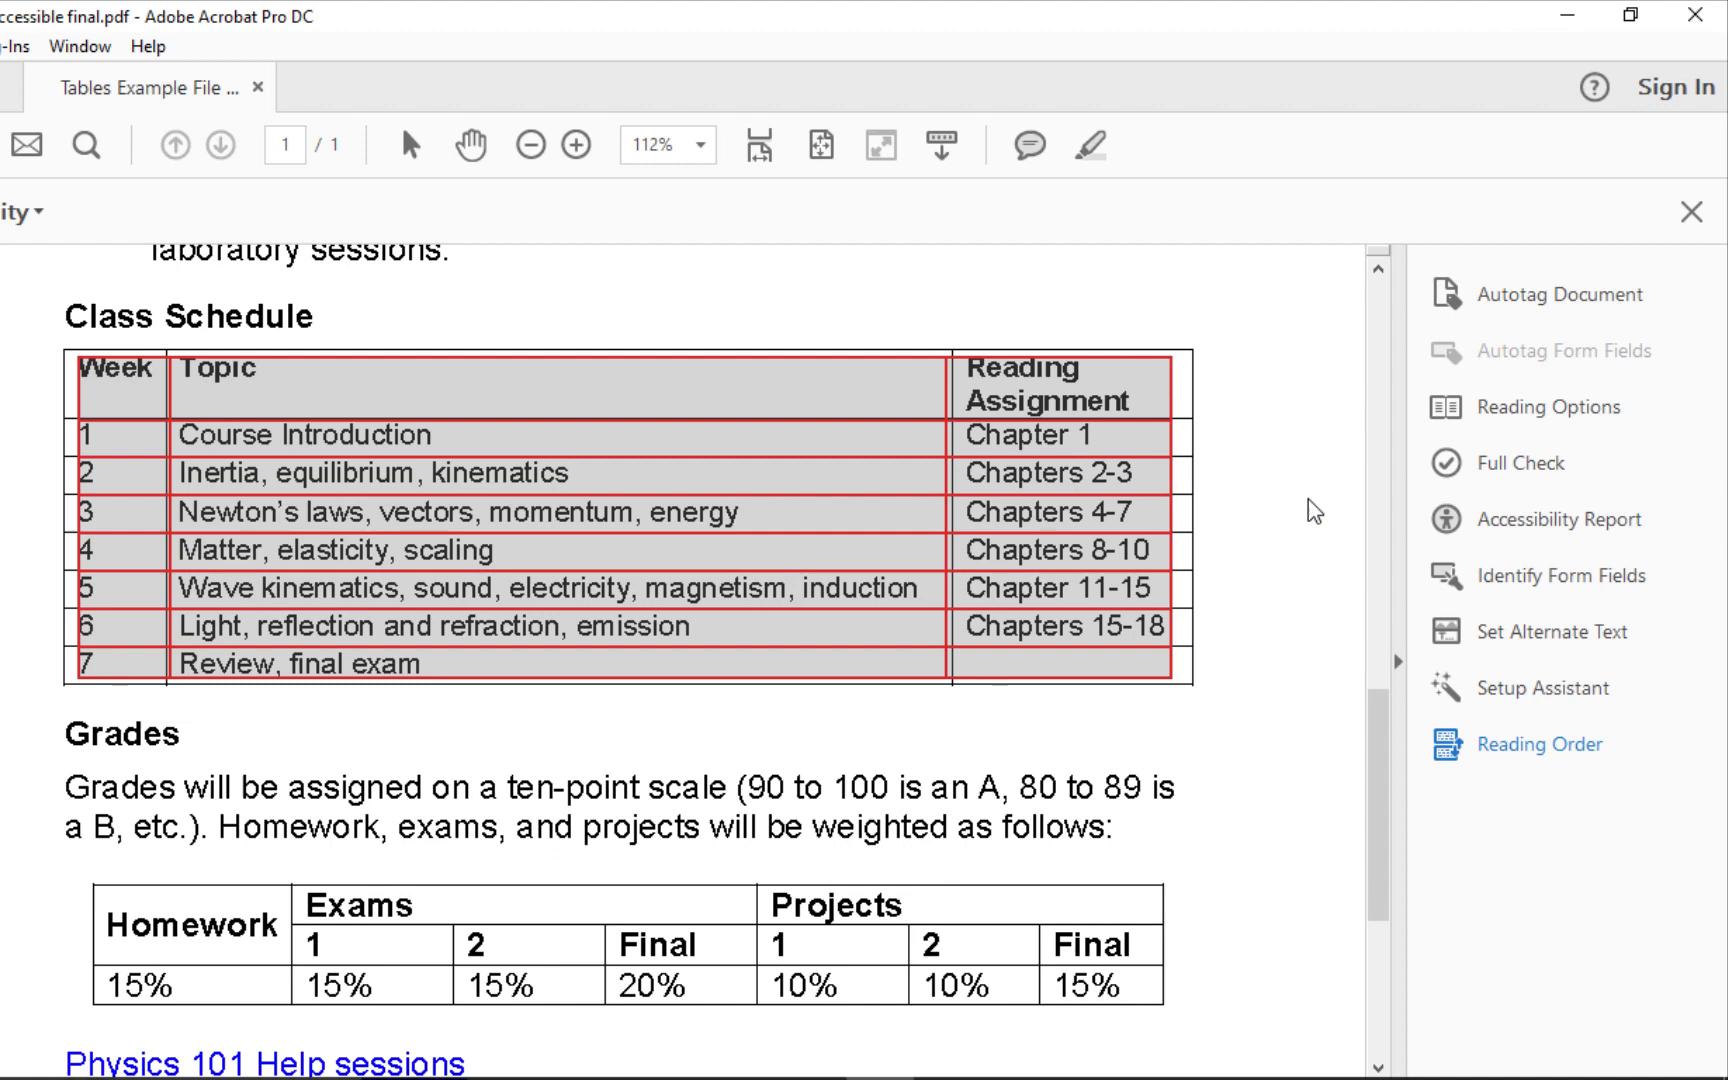
mouse_move(605, 452)
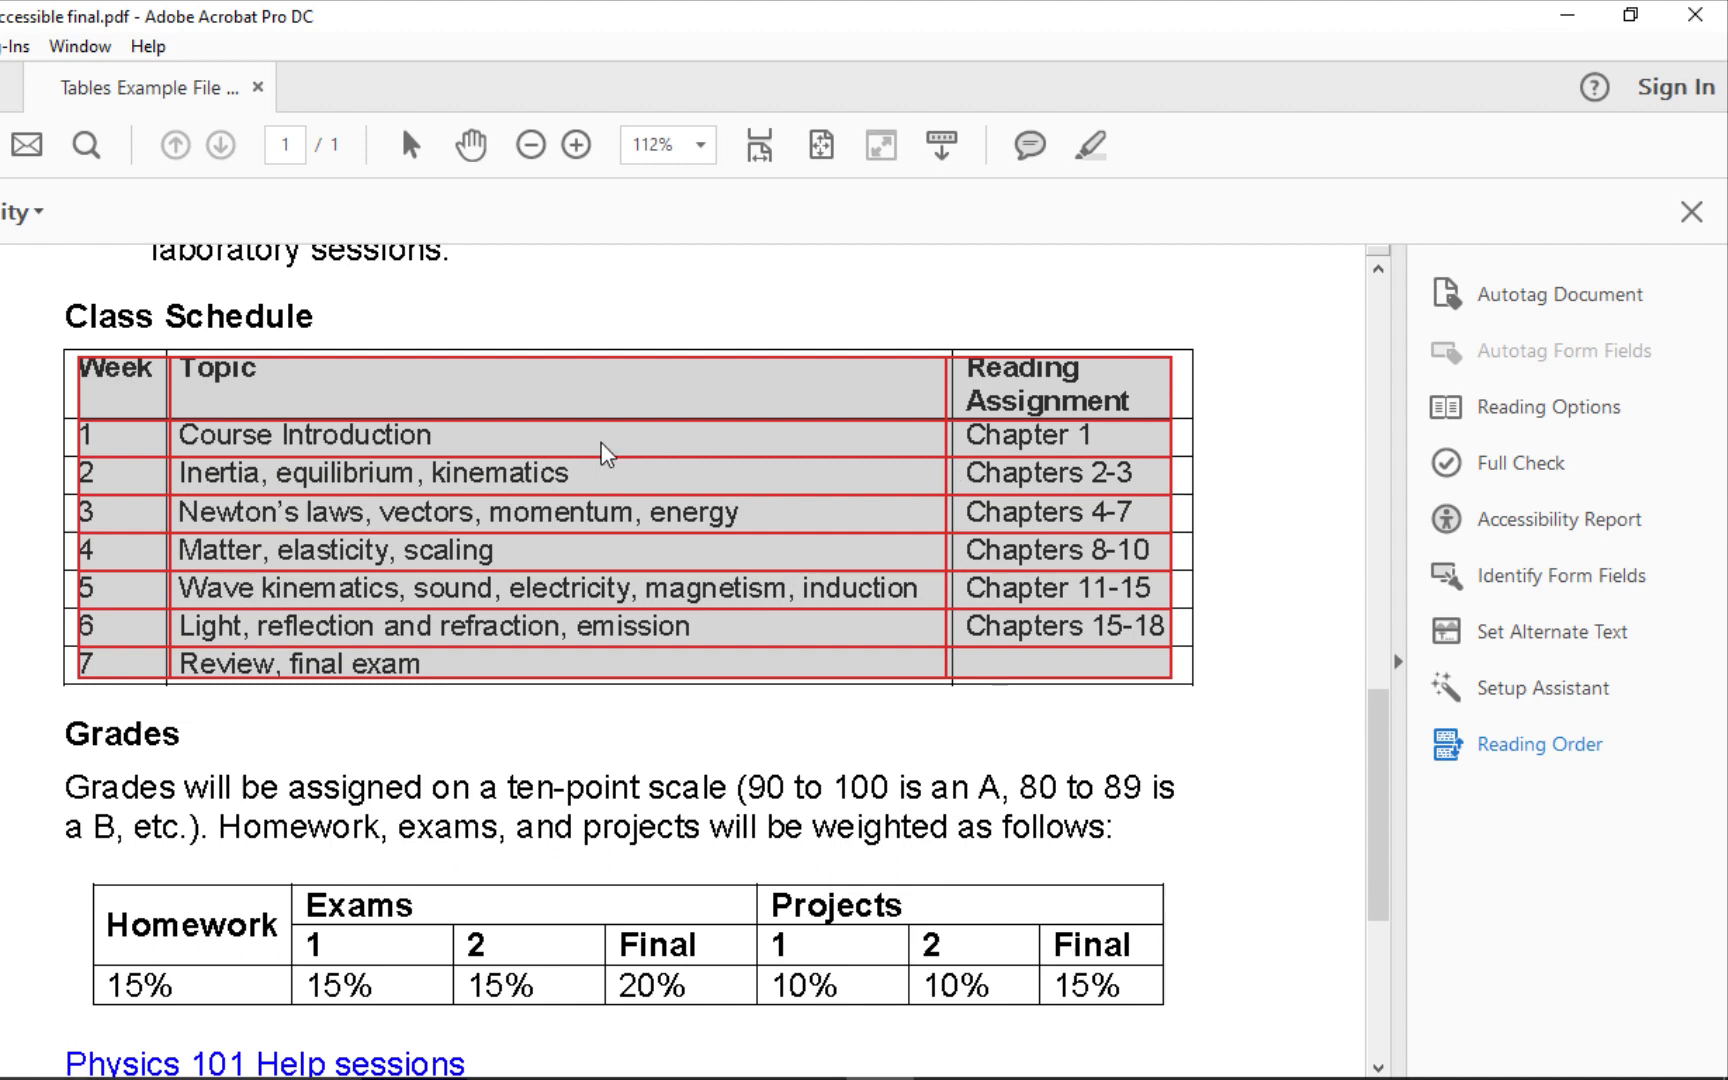
mouse_move(140, 386)
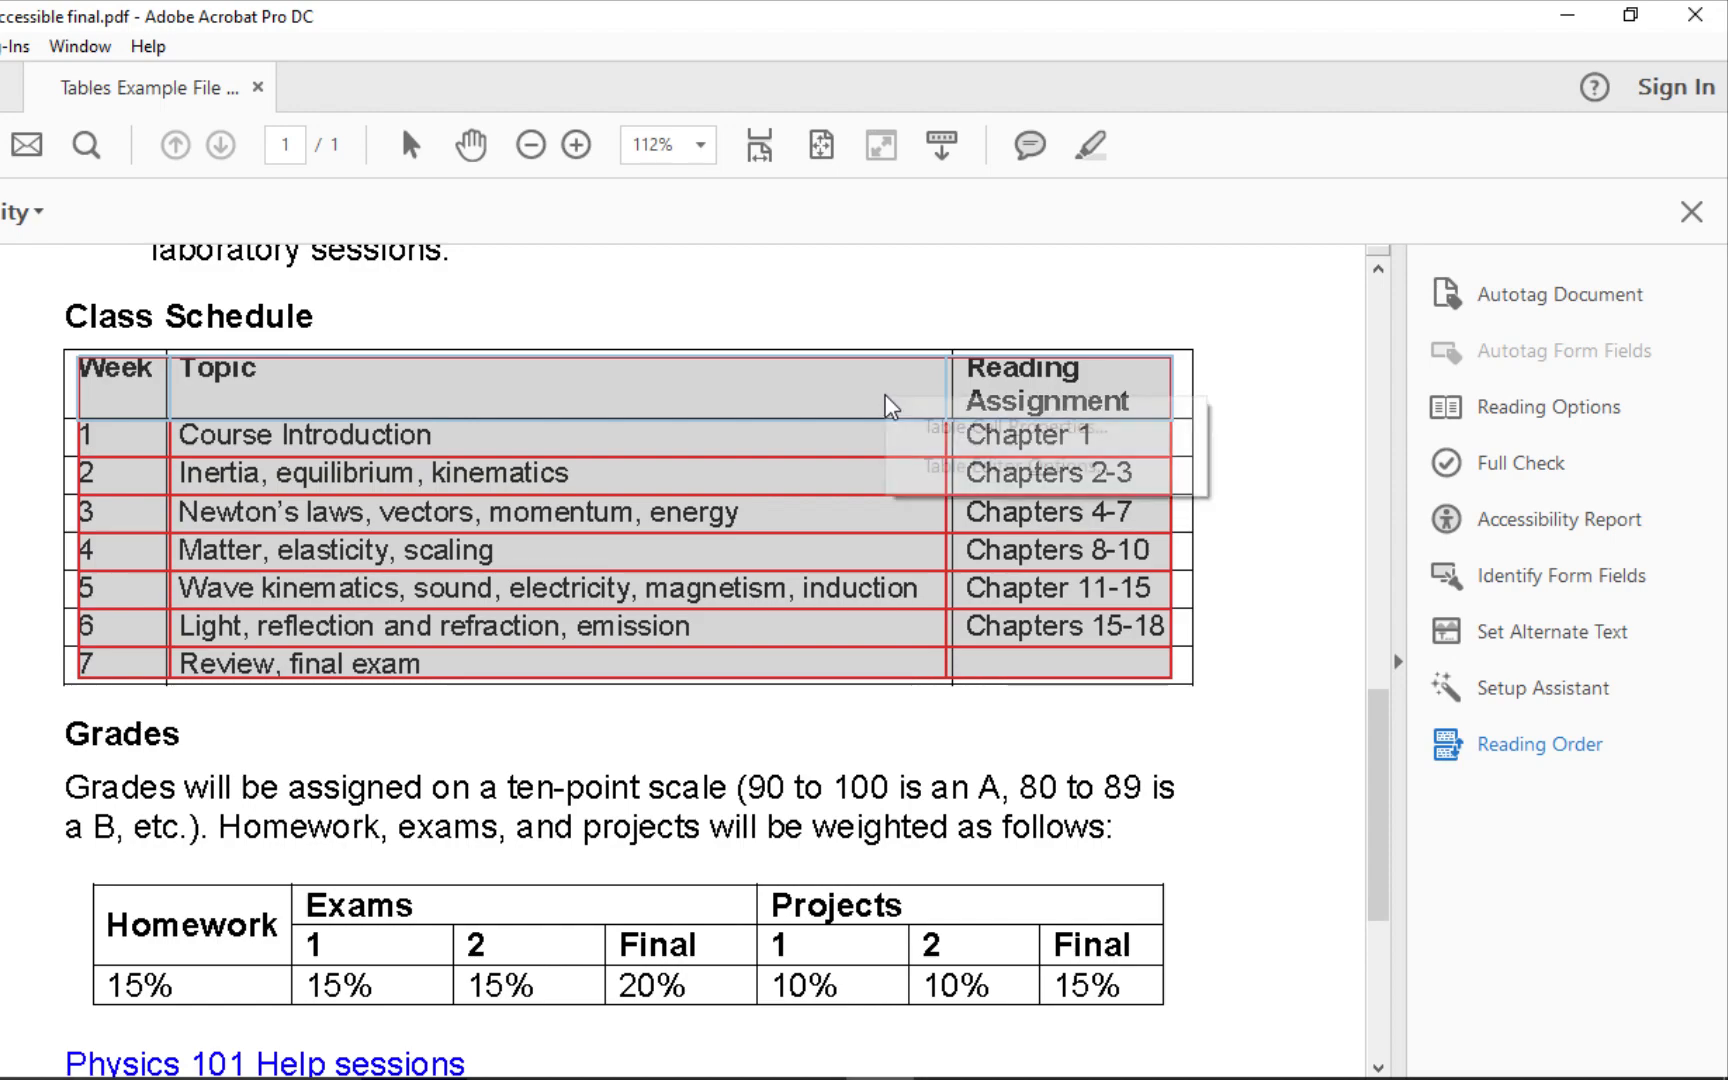
Mark the Week, Topic and Reading Assignment cells as Header Cells in Table Cell Properties
right_click(882, 404)
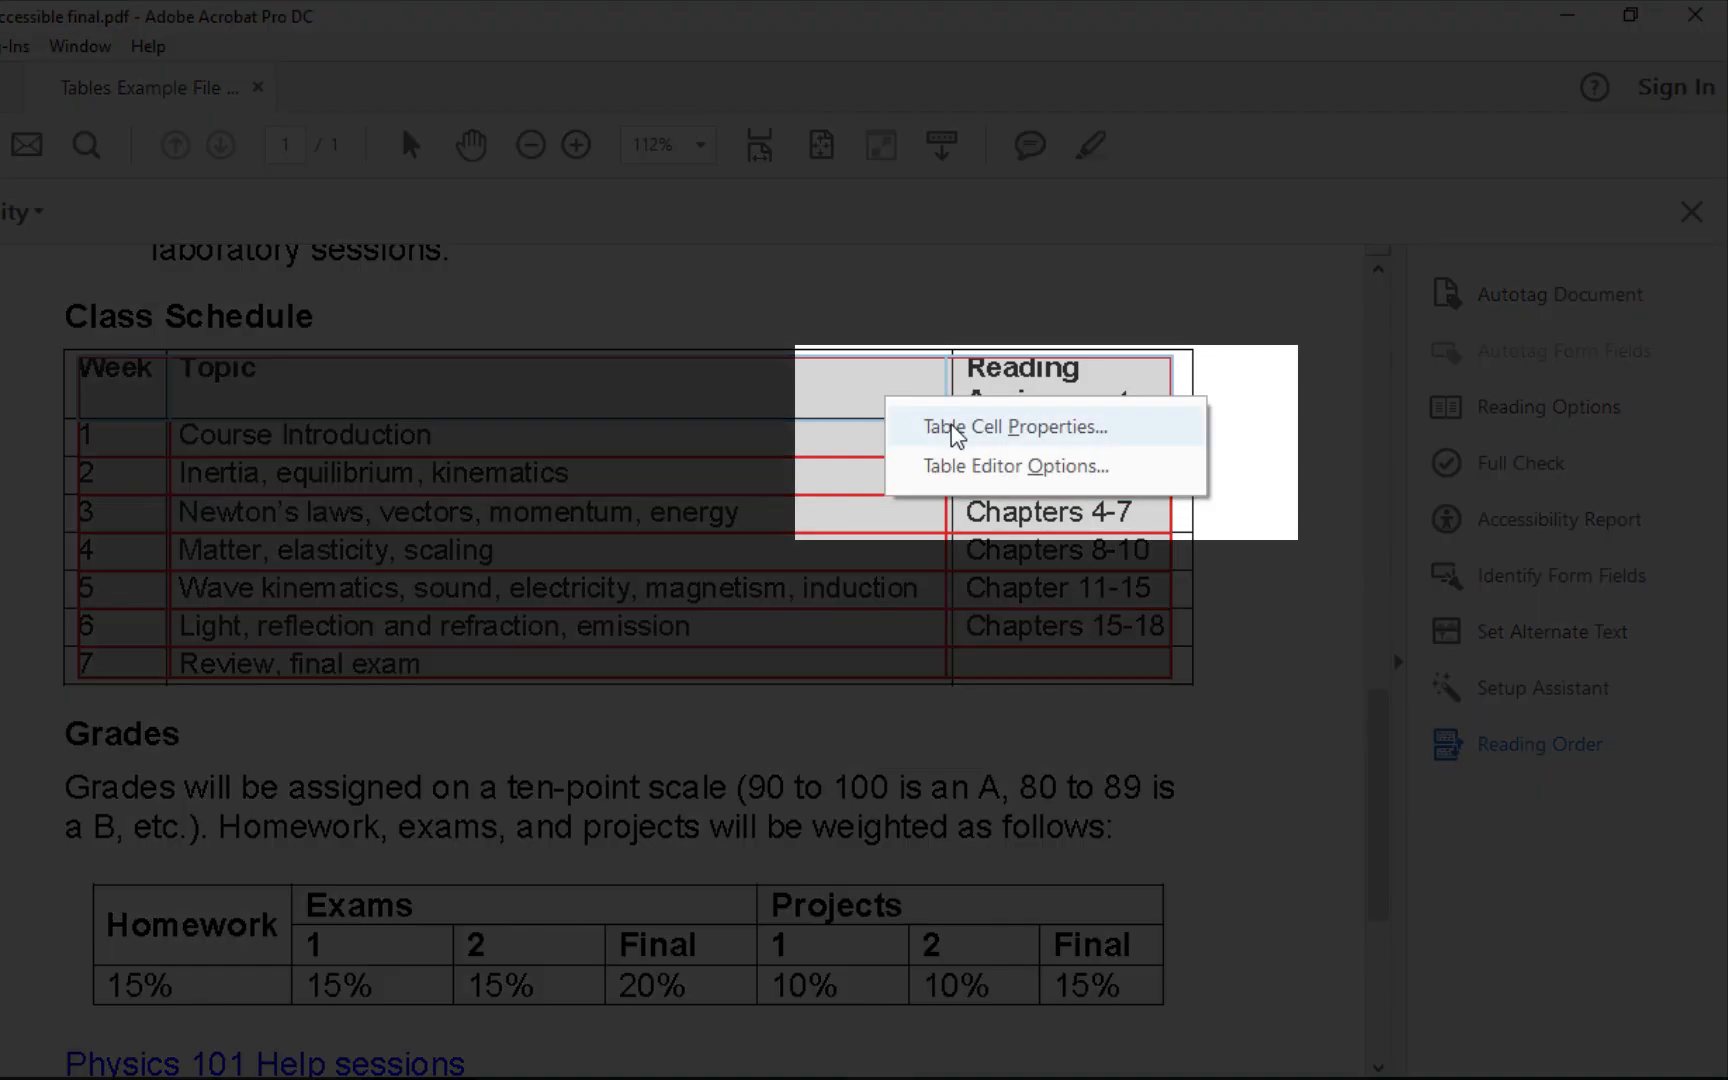
click(1014, 426)
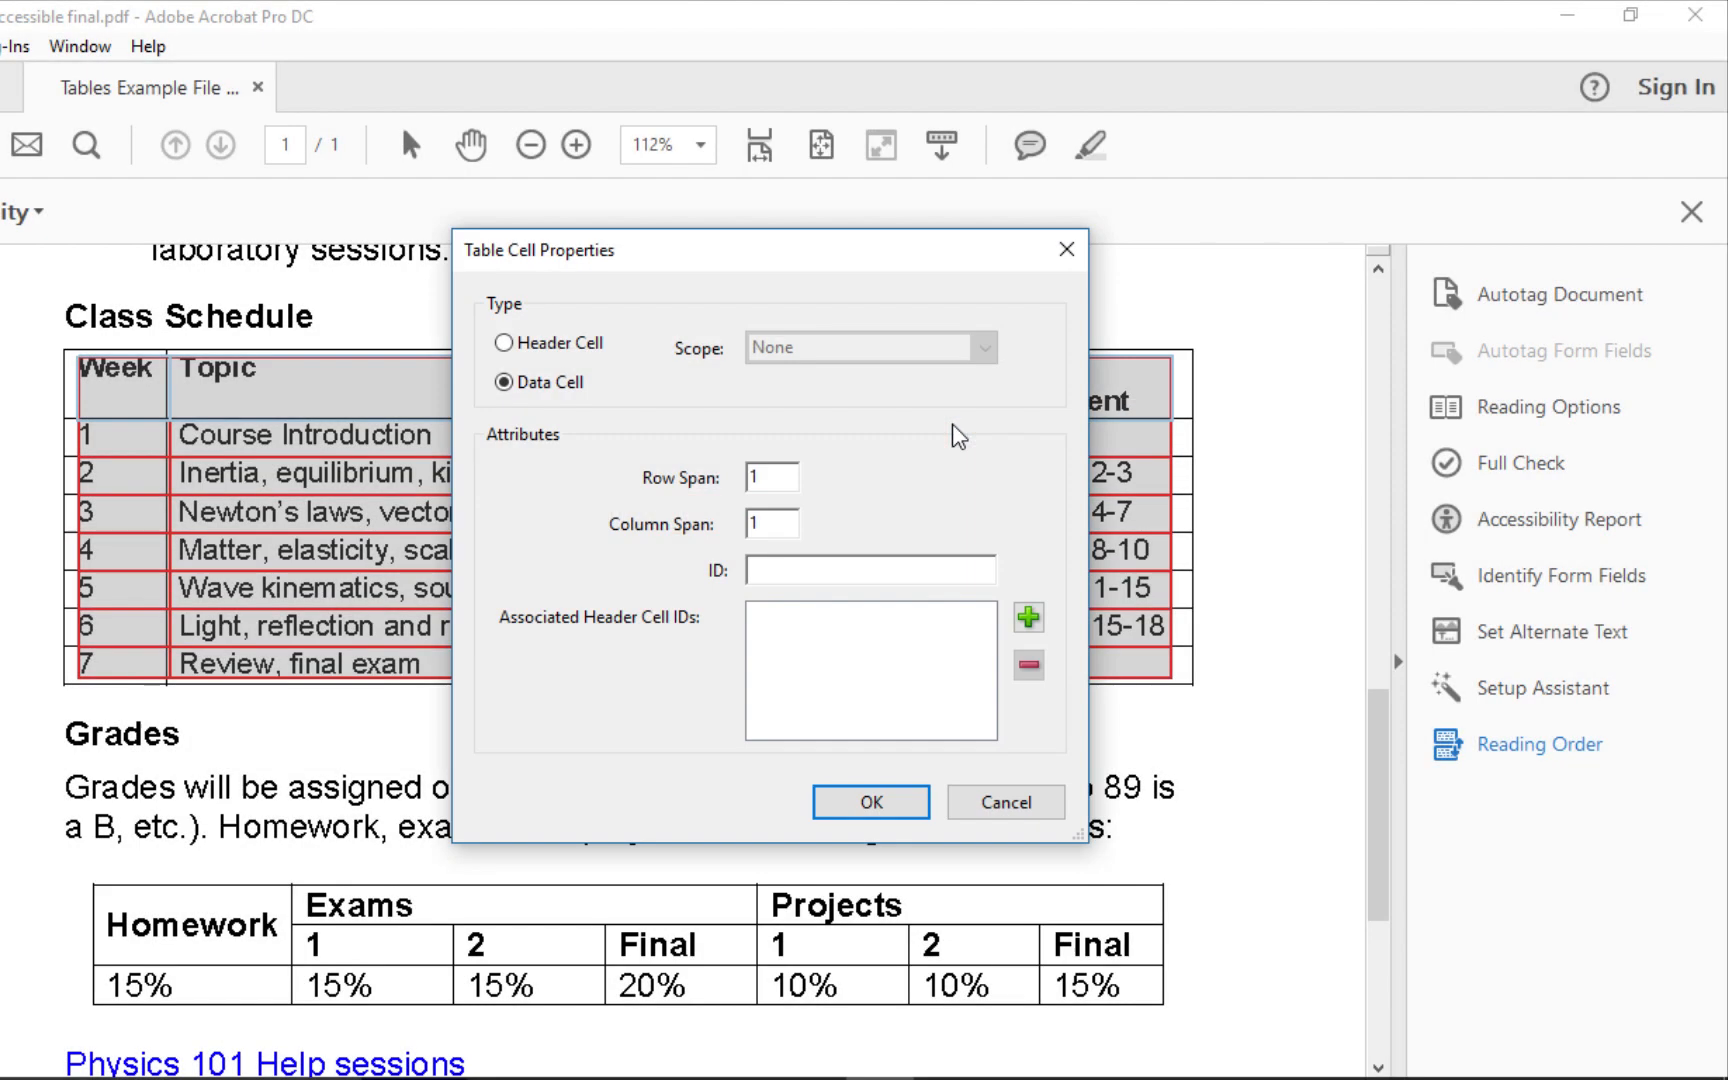
click(504, 343)
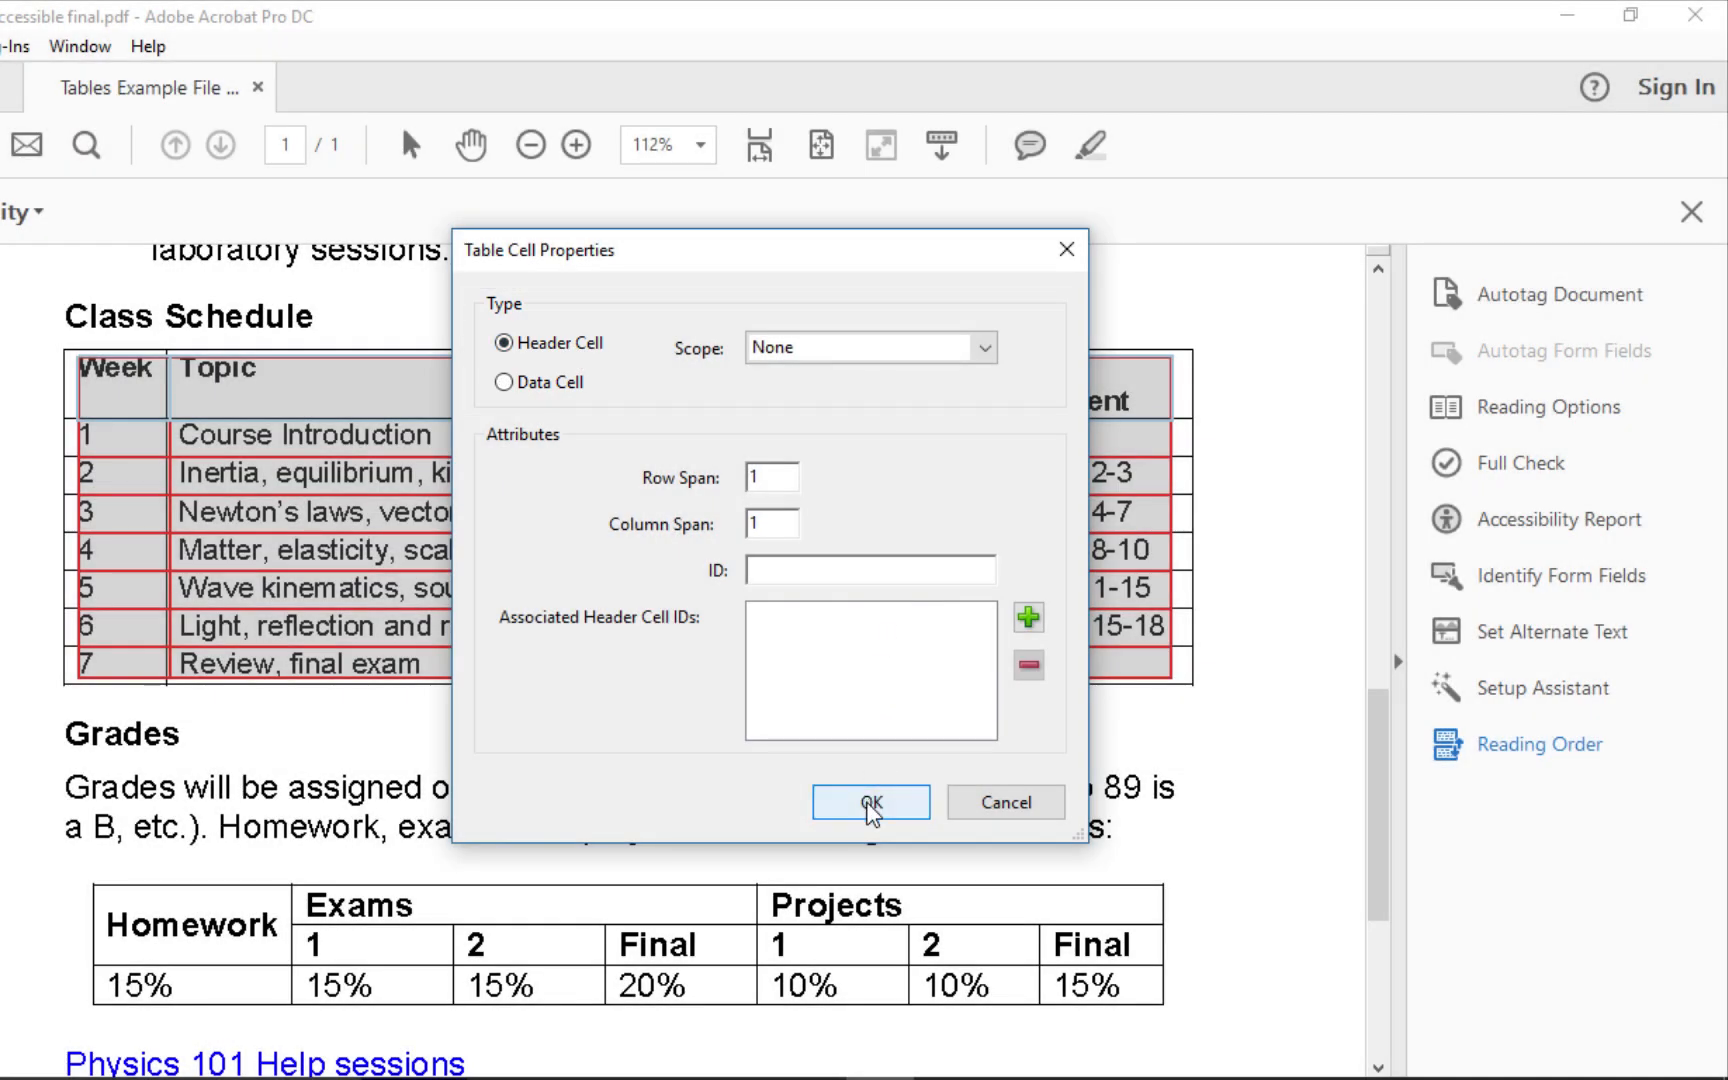
click(870, 801)
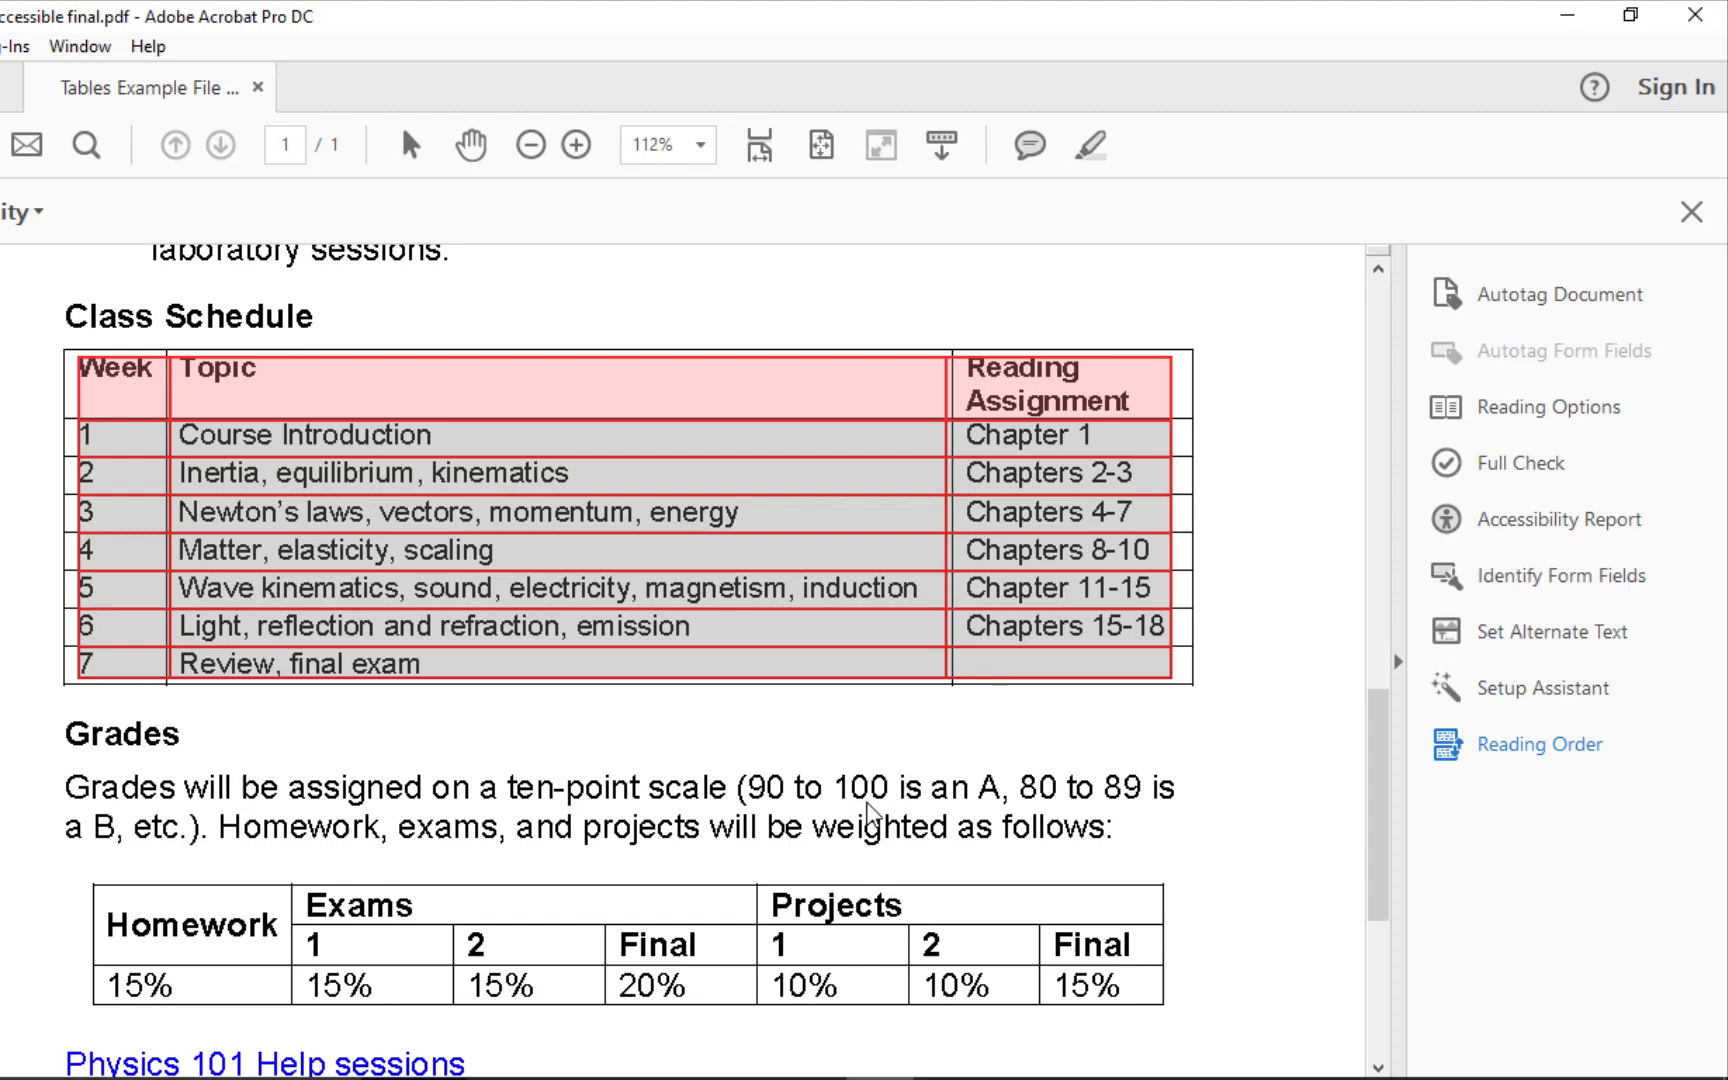
mouse_move(796, 562)
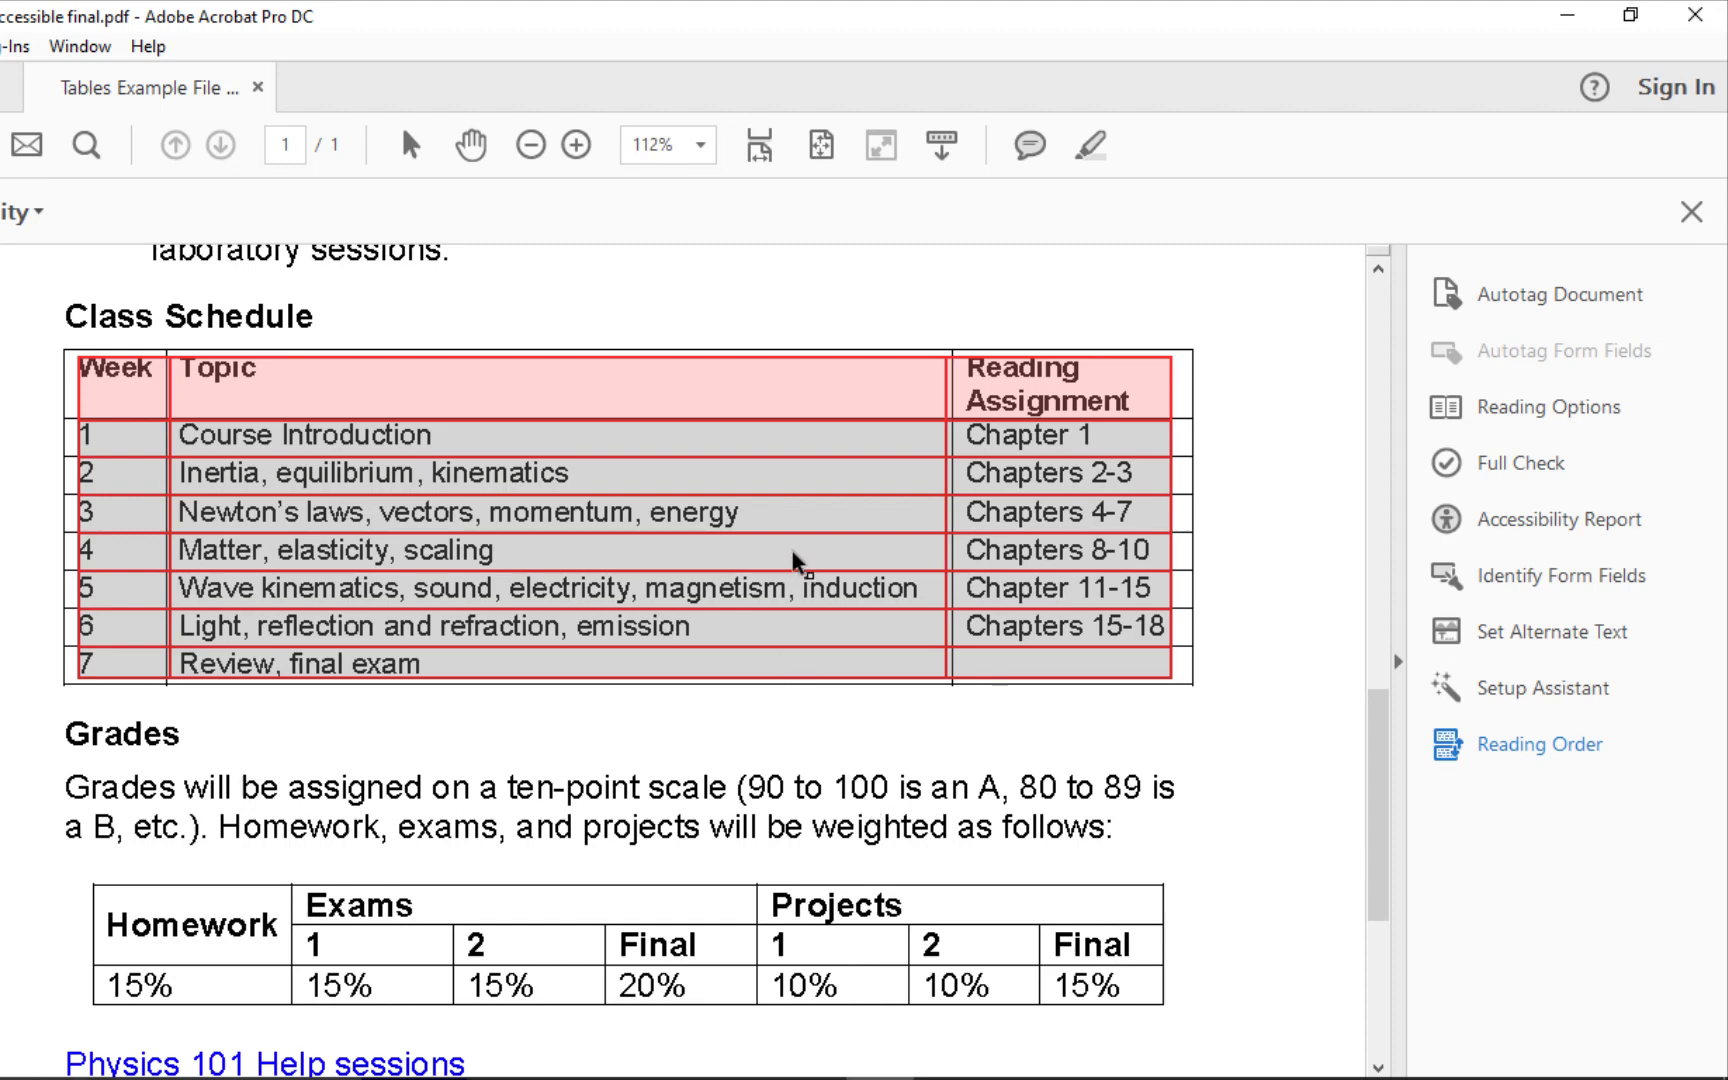
Turn on 'Show cell type (TH or TD)' in Table Editor Options
right_click(810, 562)
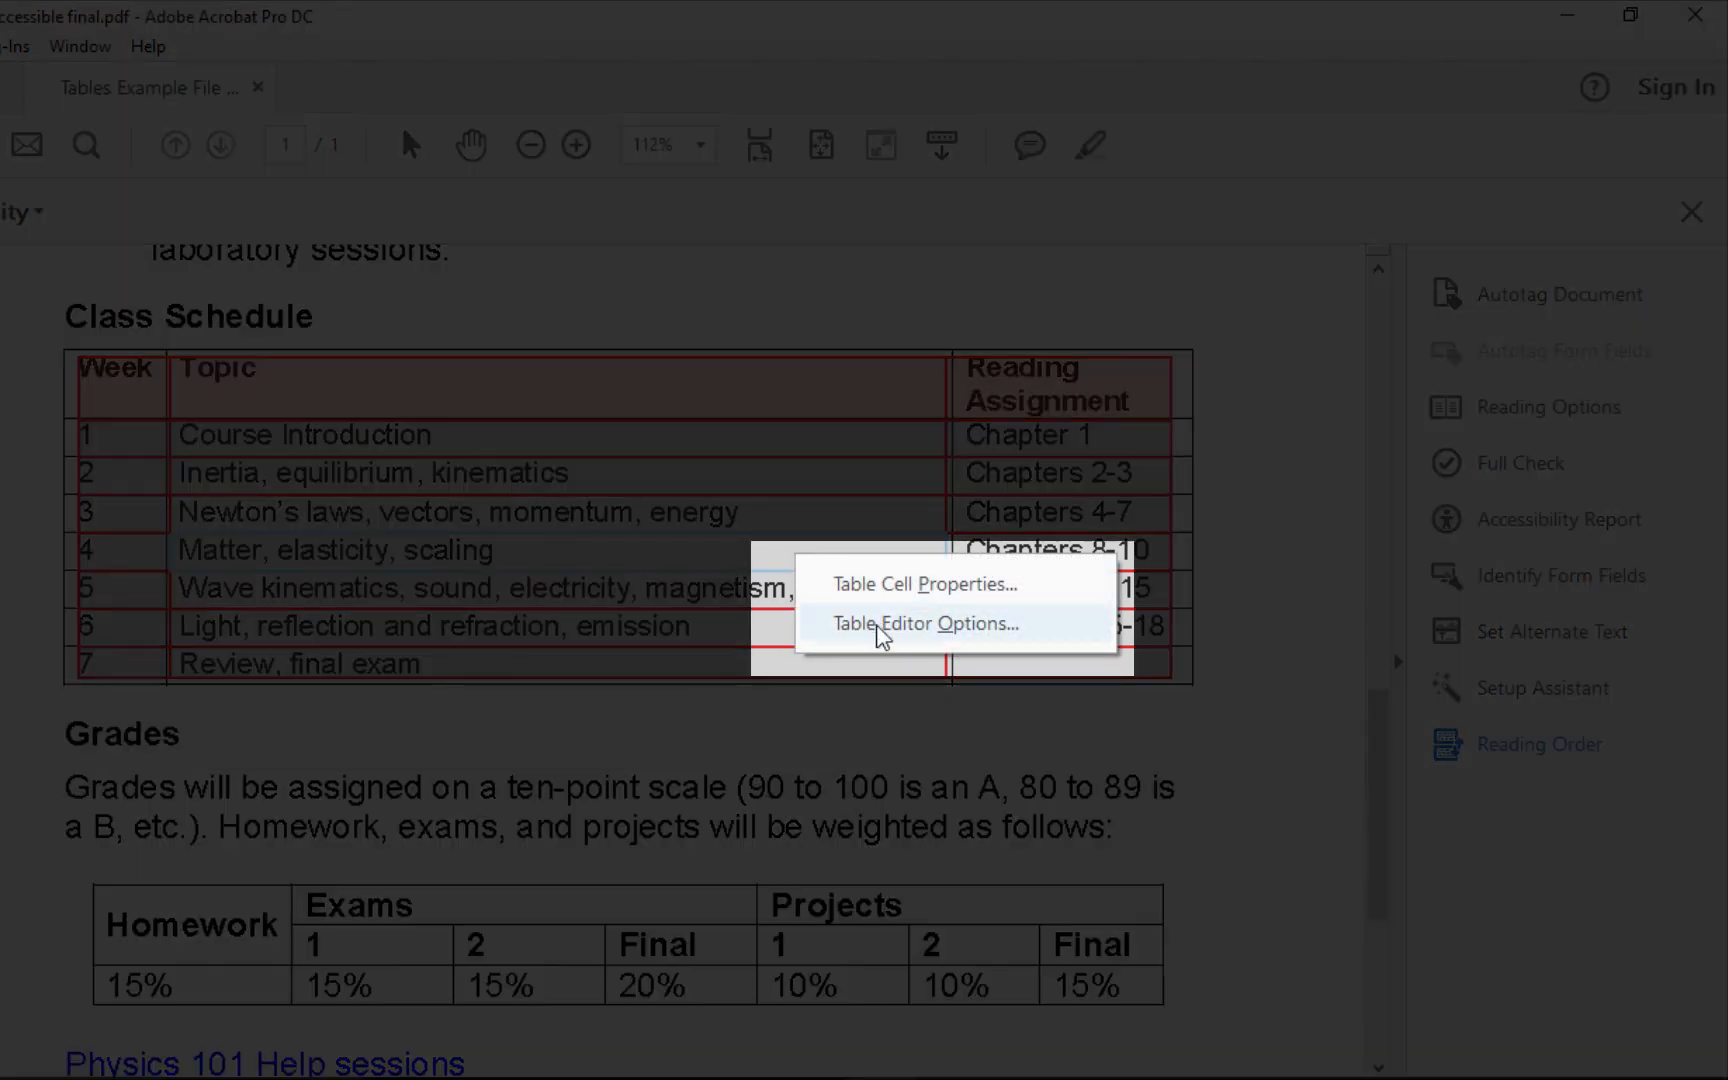
click(927, 623)
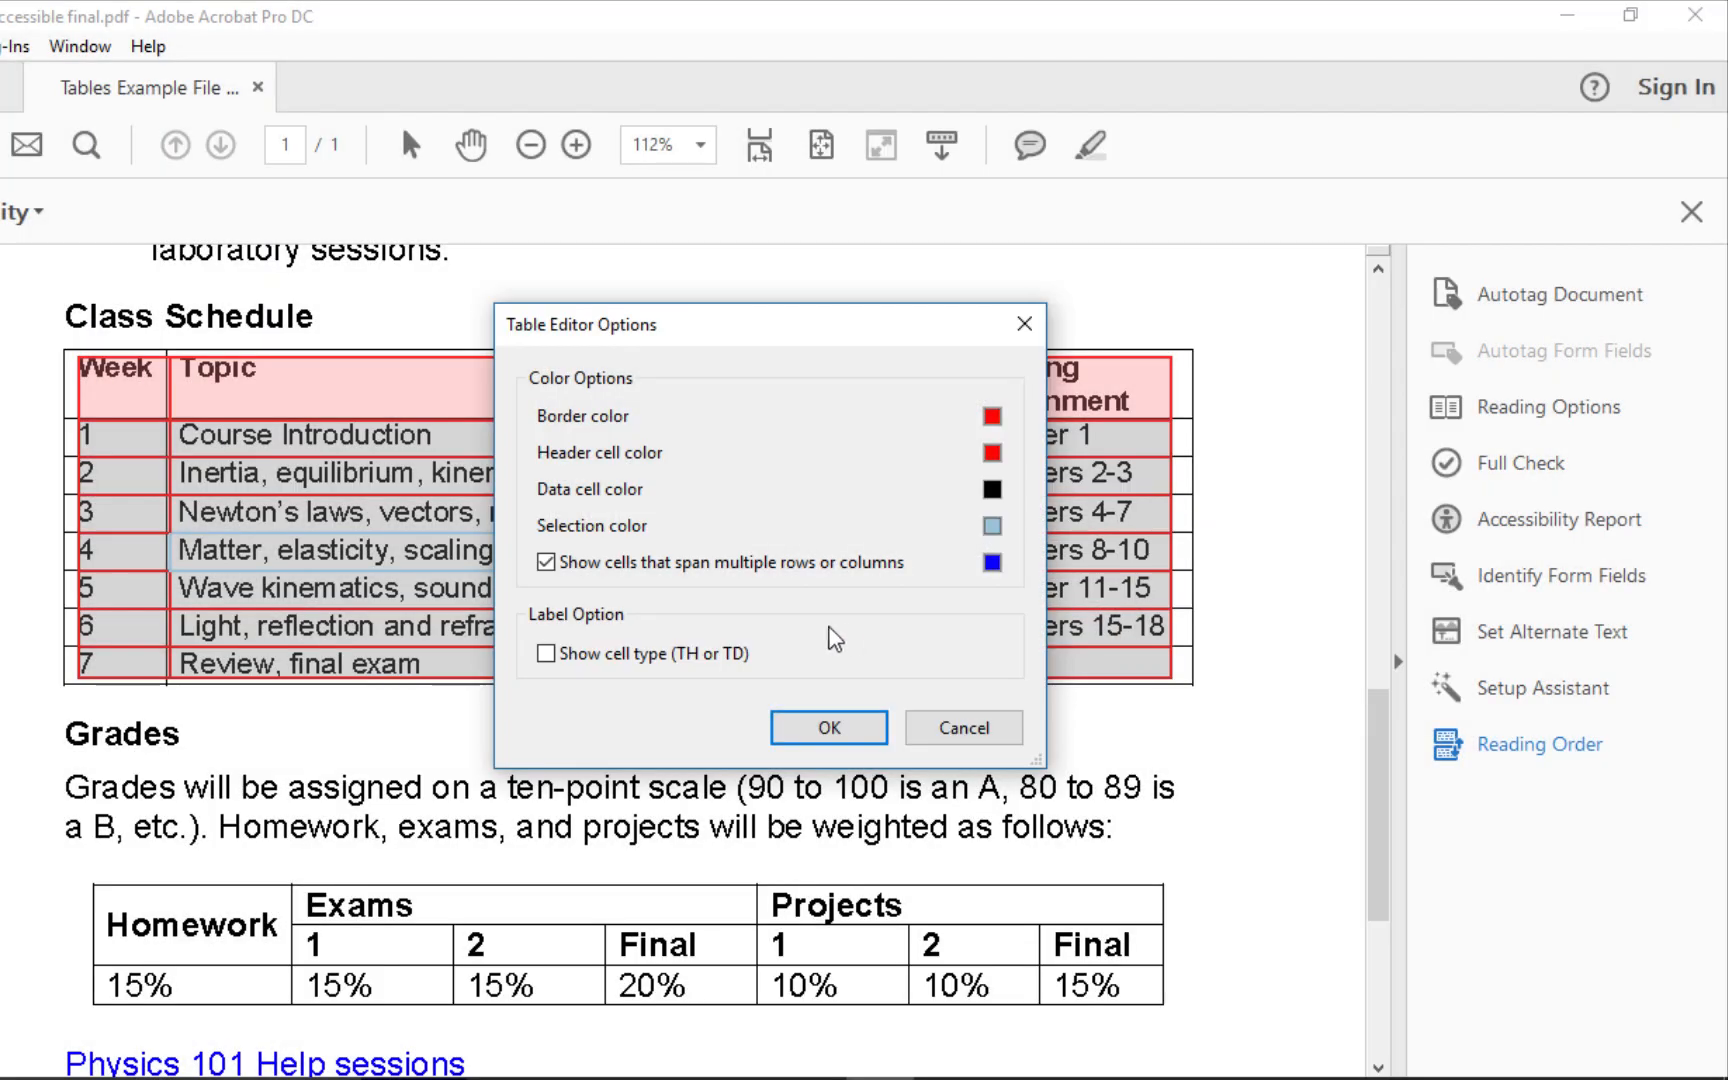
click(547, 652)
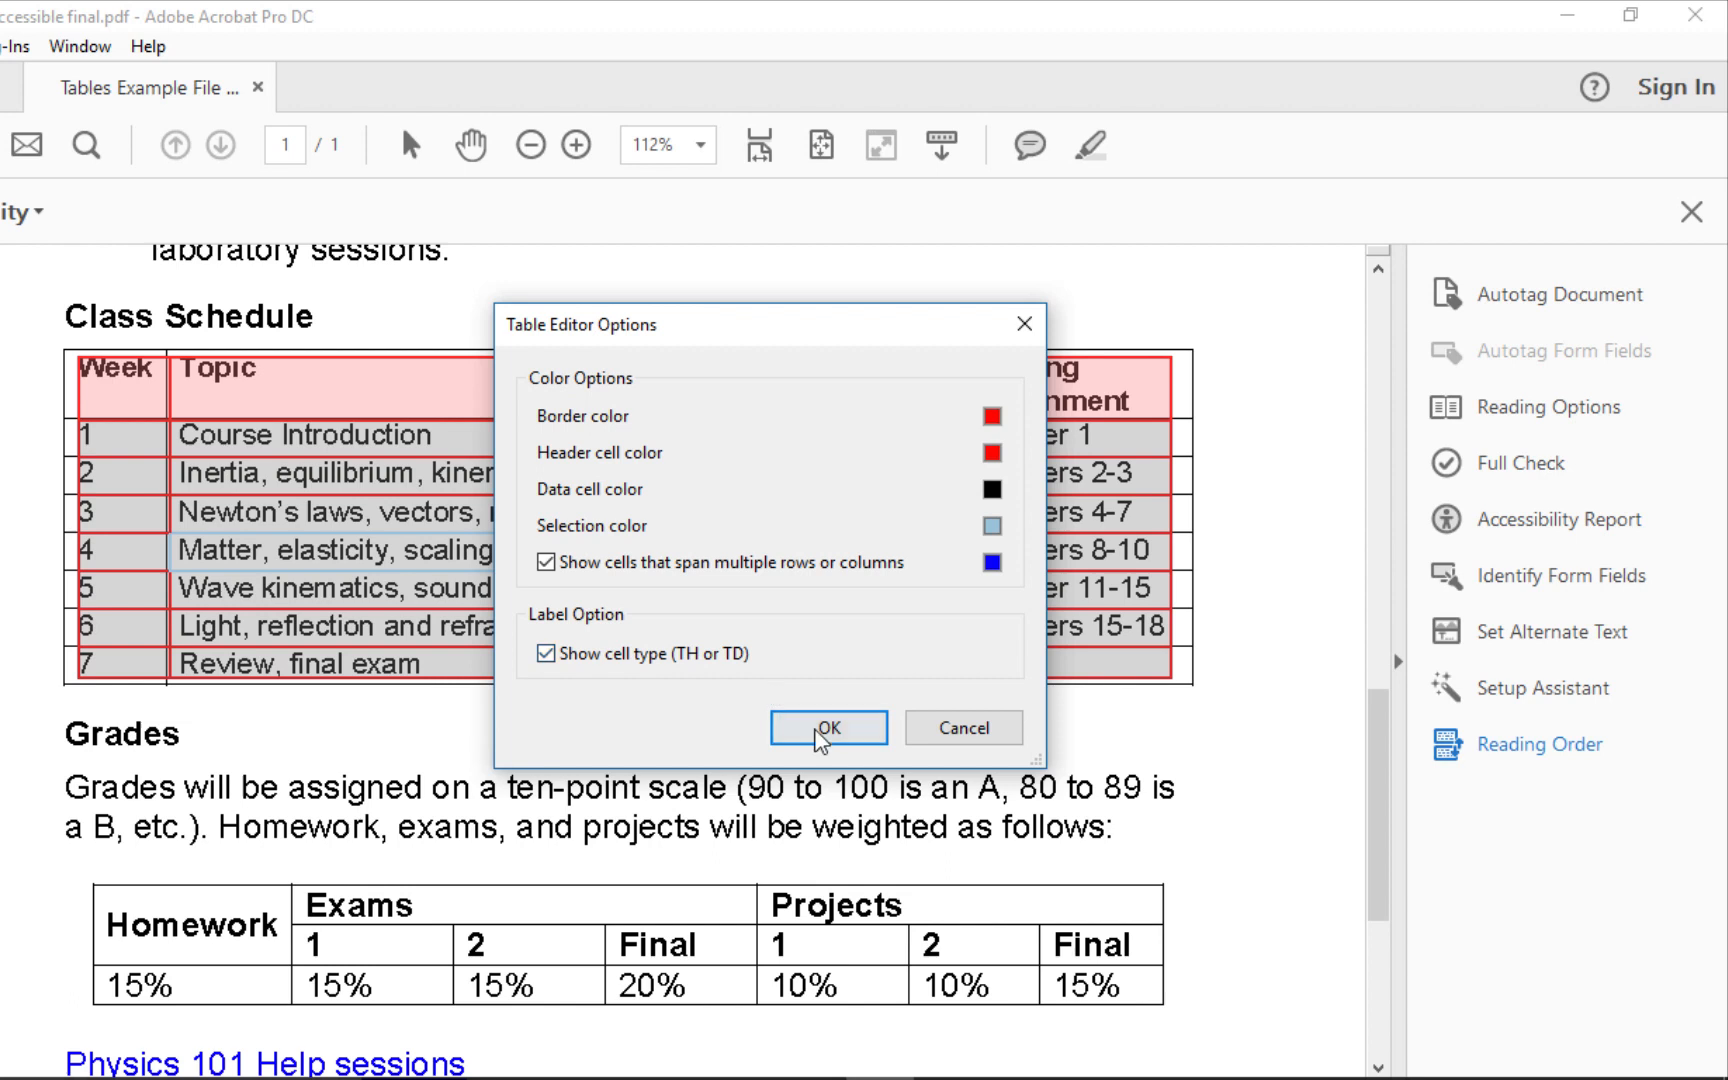
click(828, 727)
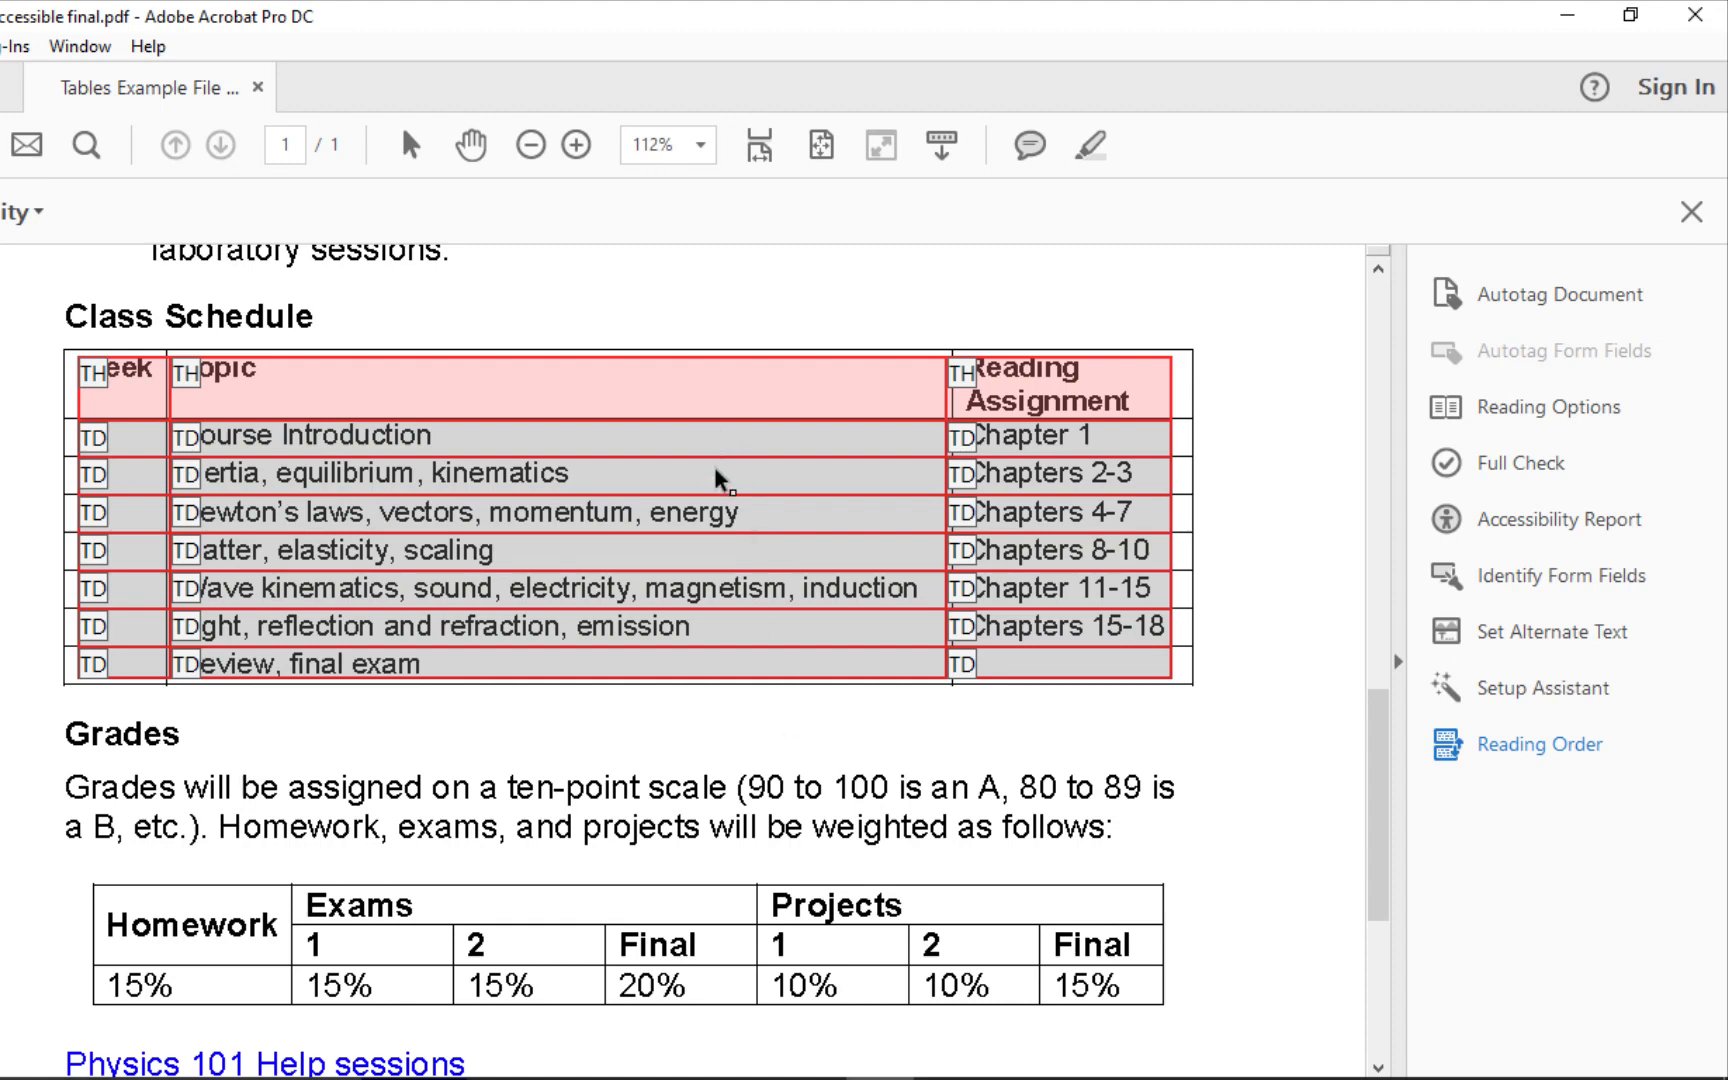
Pick green for Header cell color in Table Editor Options
right_click(716, 482)
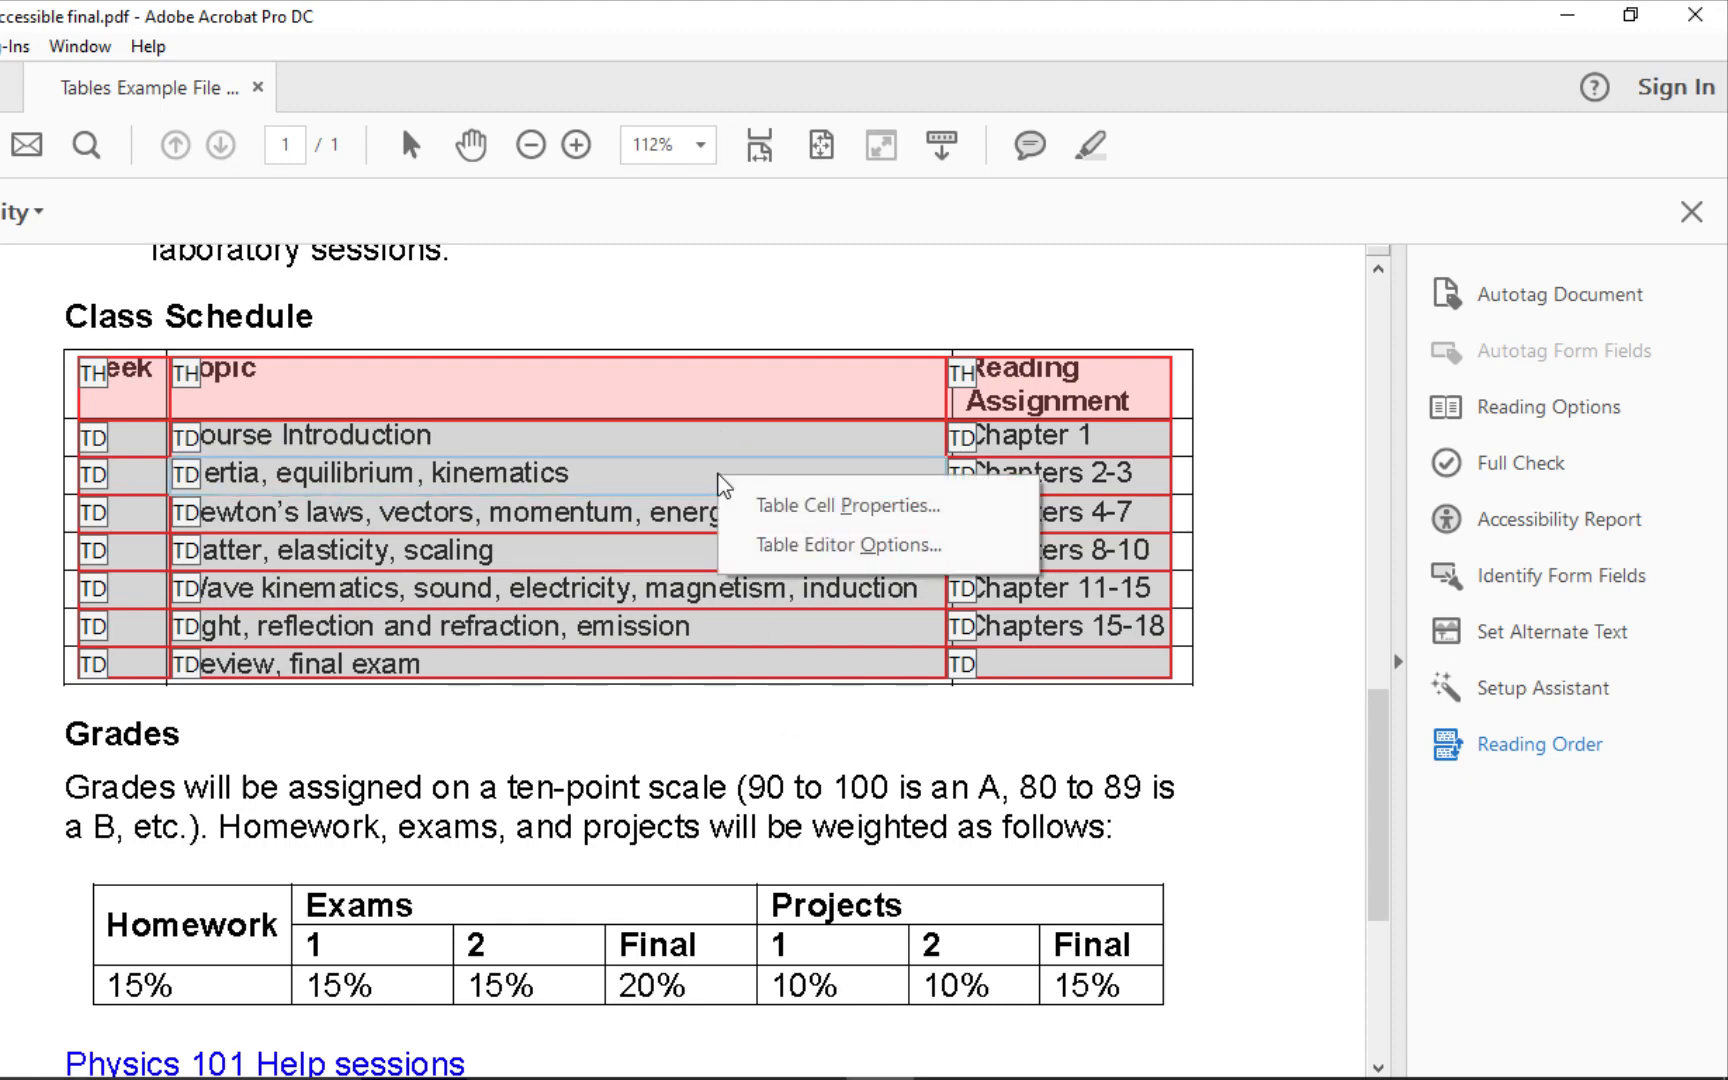
click(845, 544)
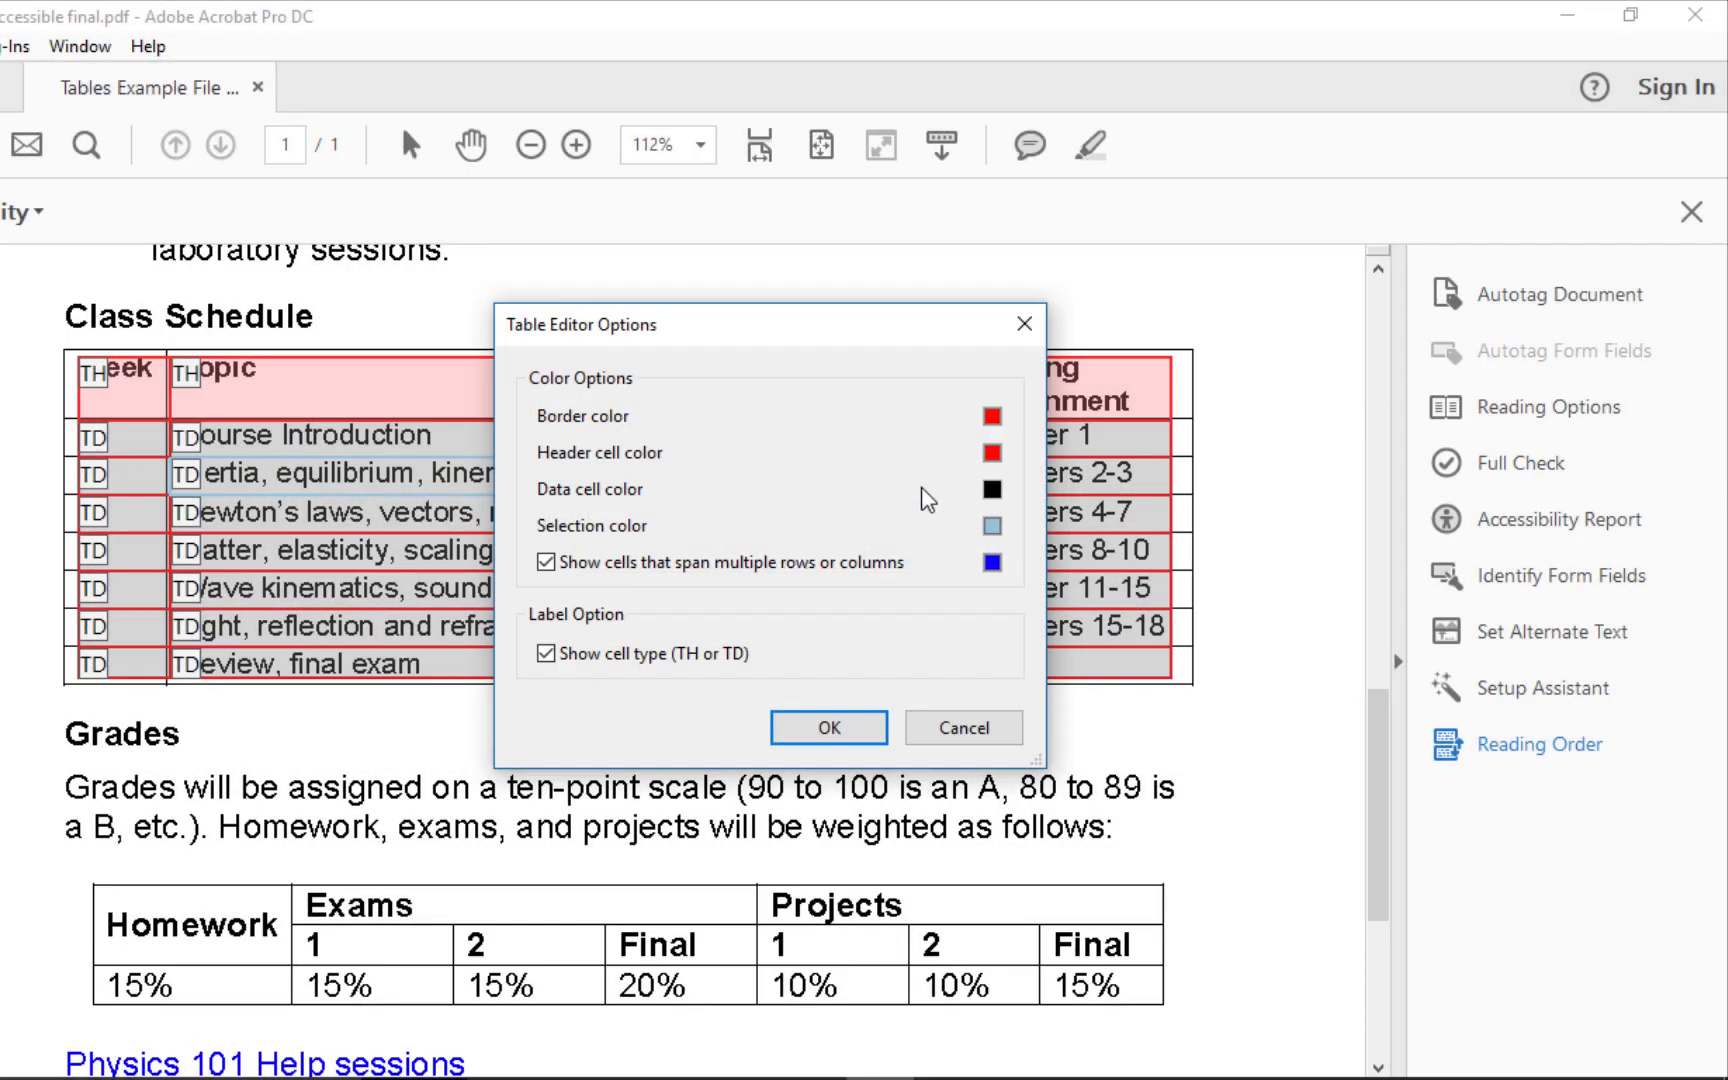
click(990, 452)
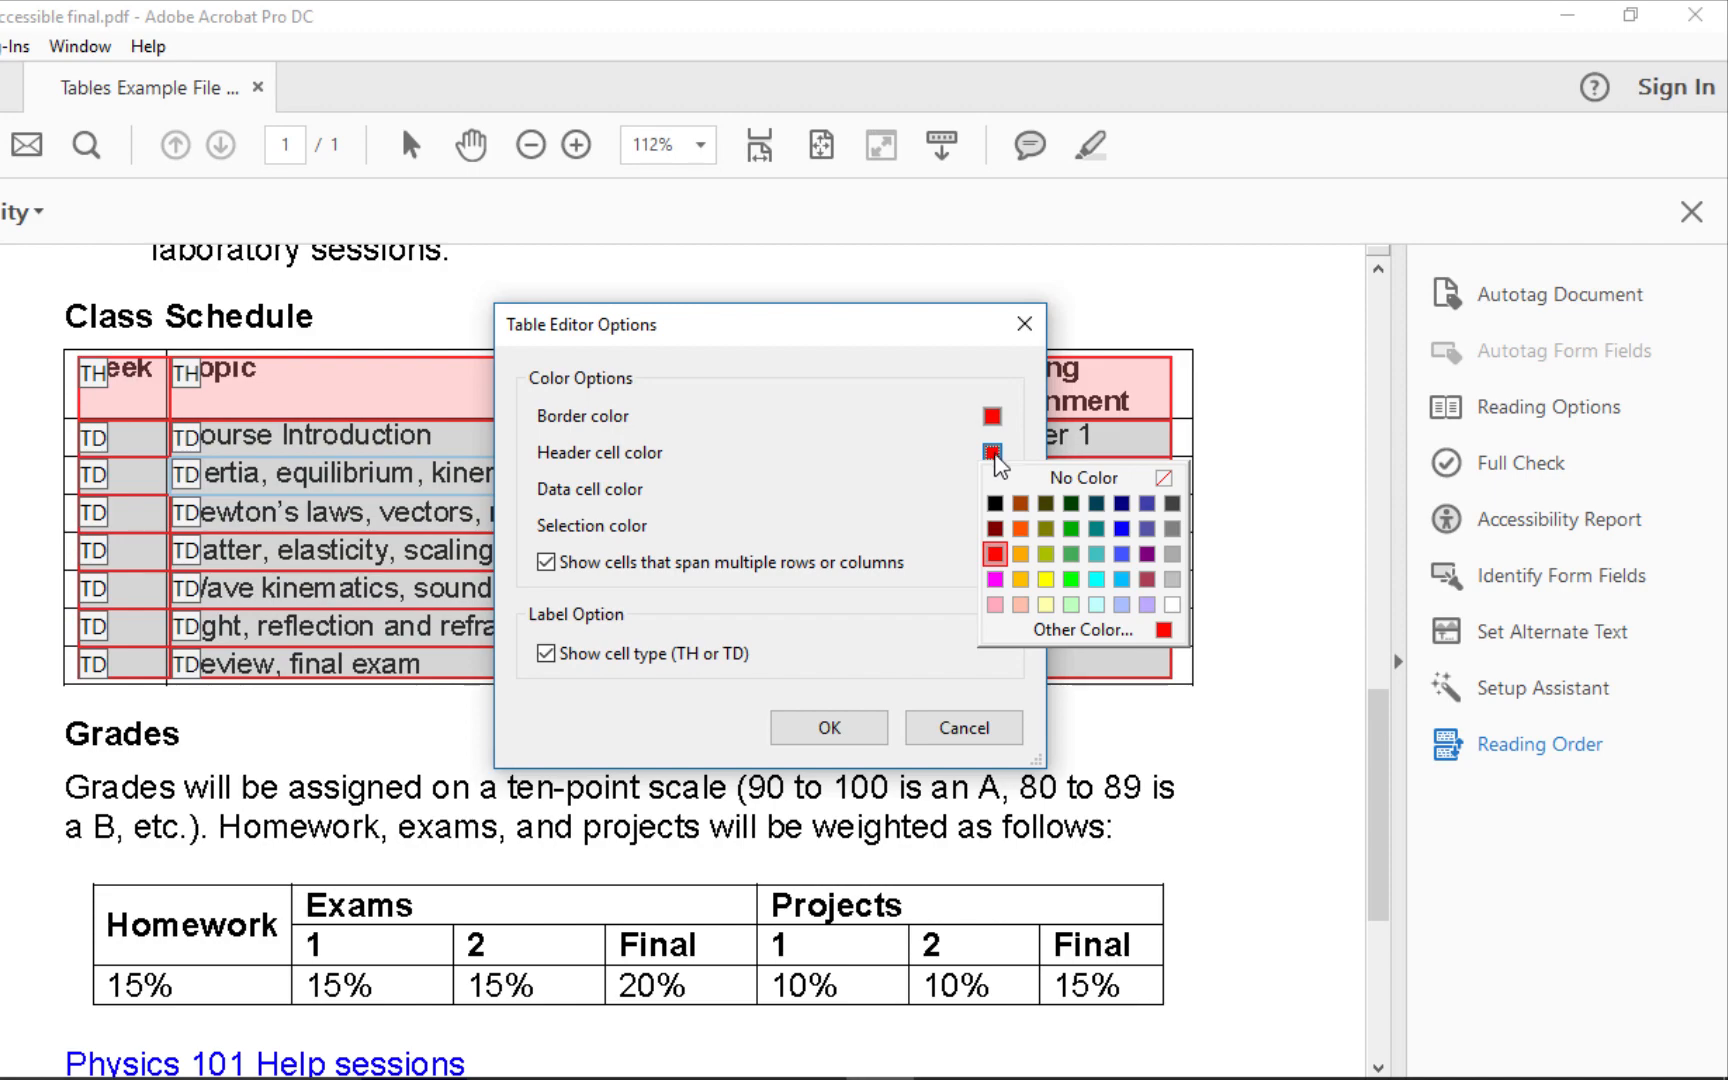
click(1048, 548)
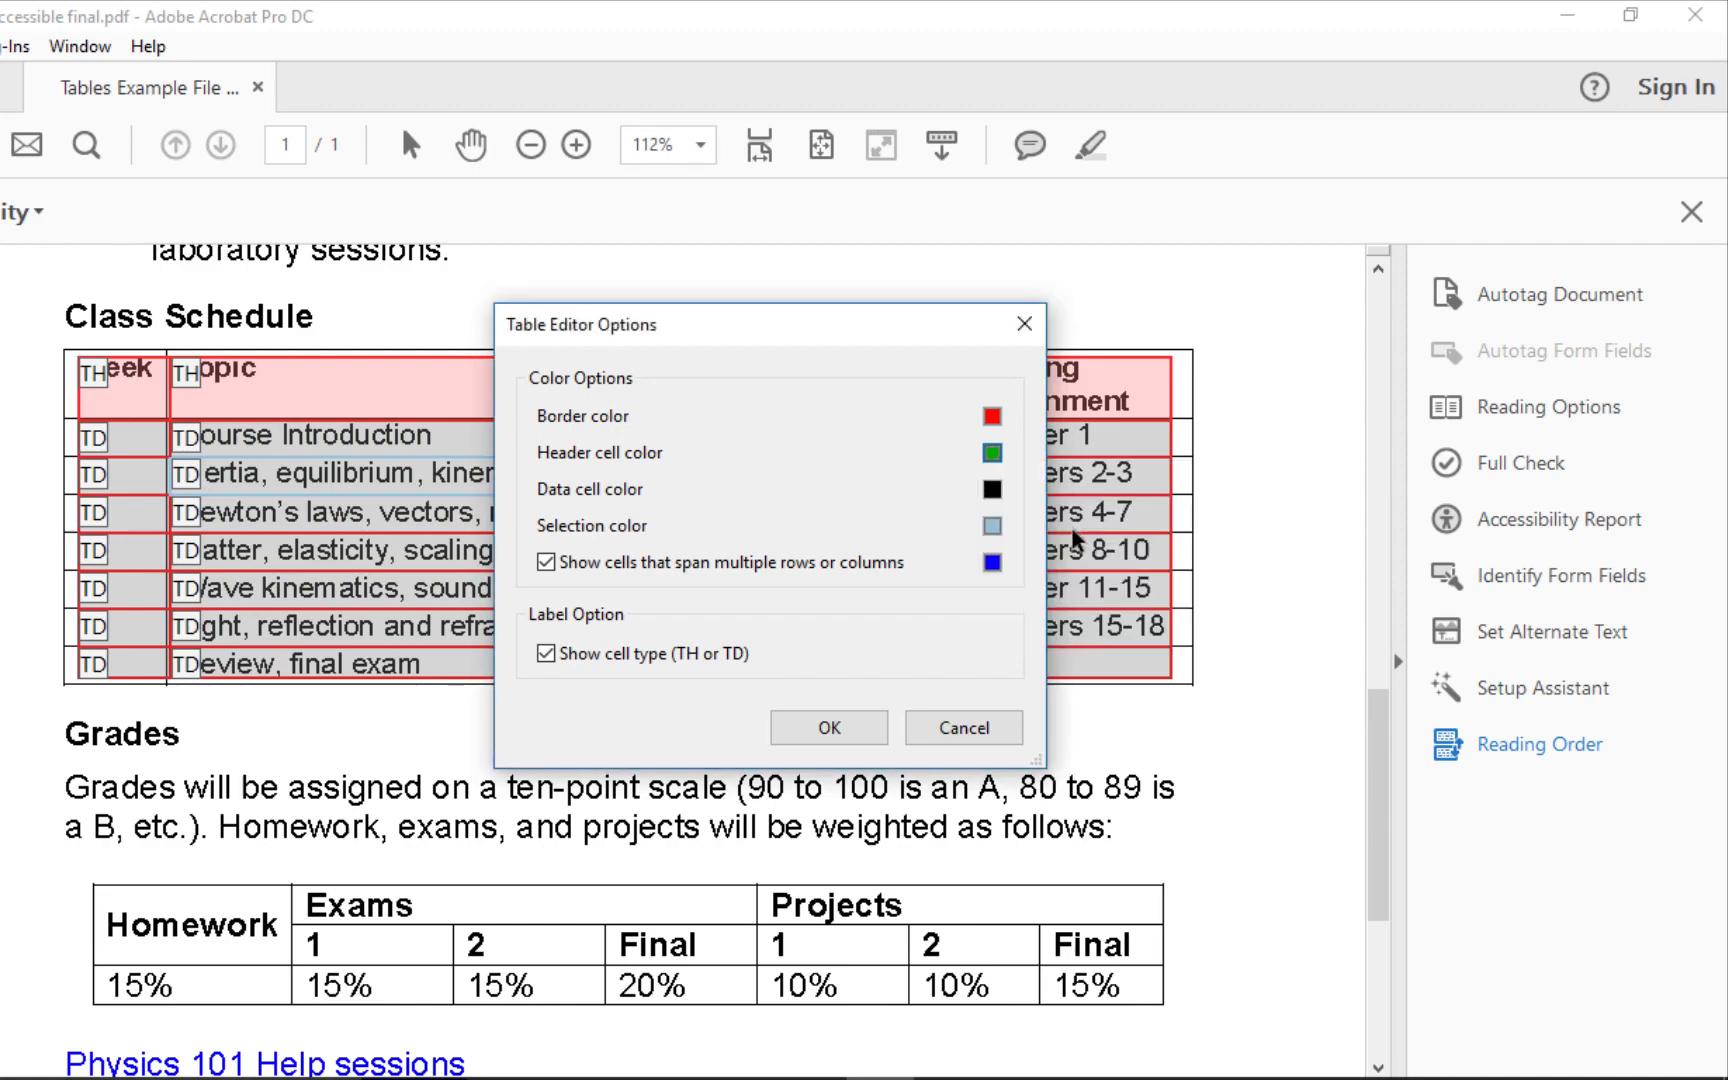